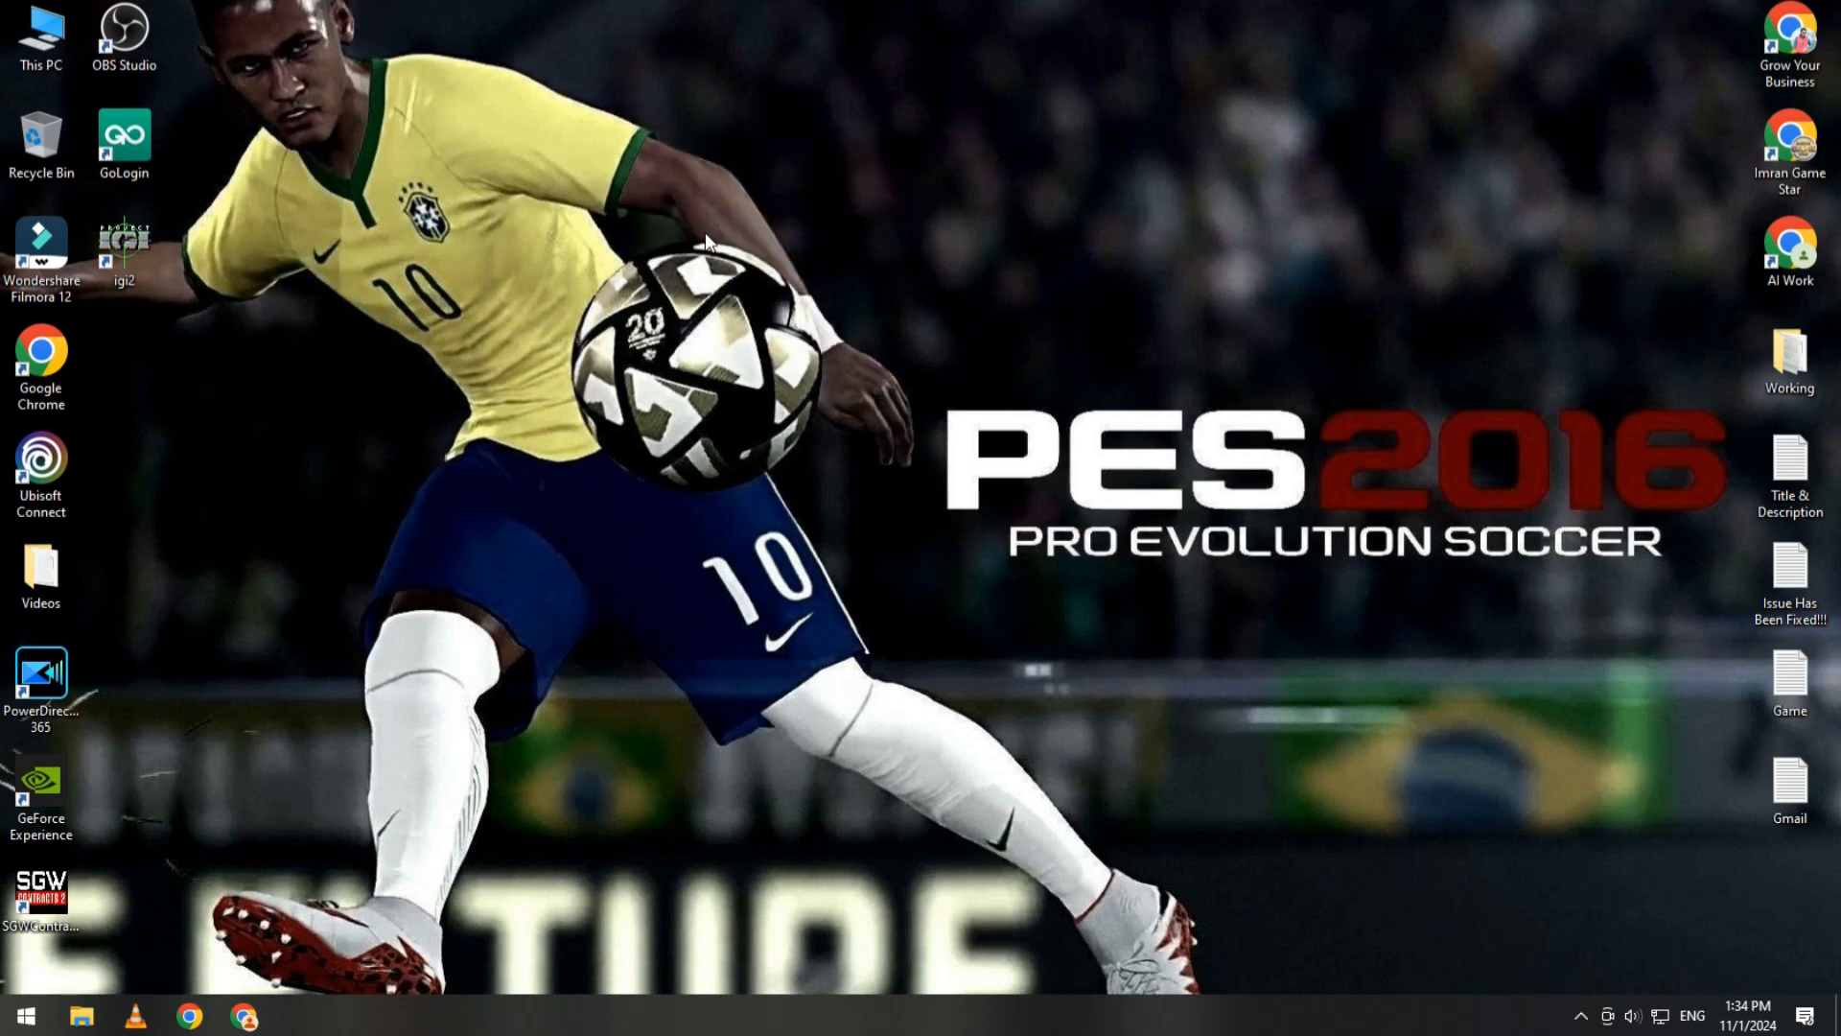
mouse_move(720, 547)
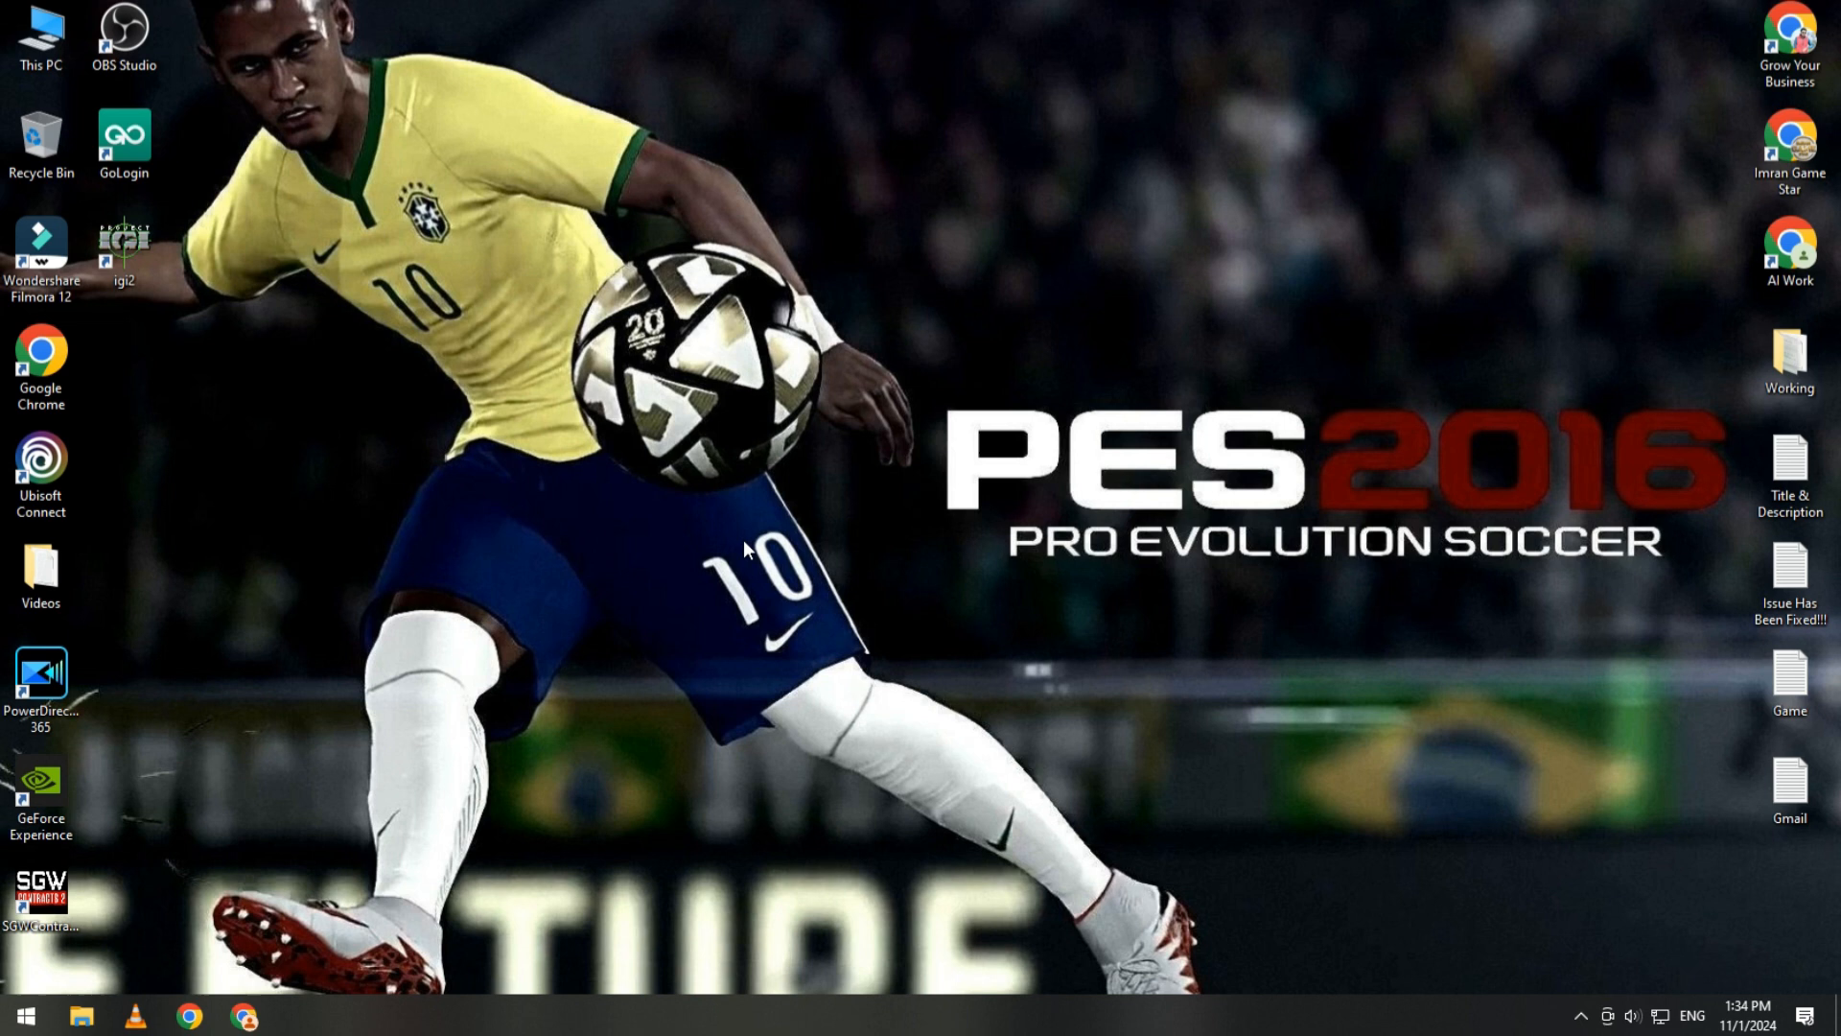
mouse_move(809, 449)
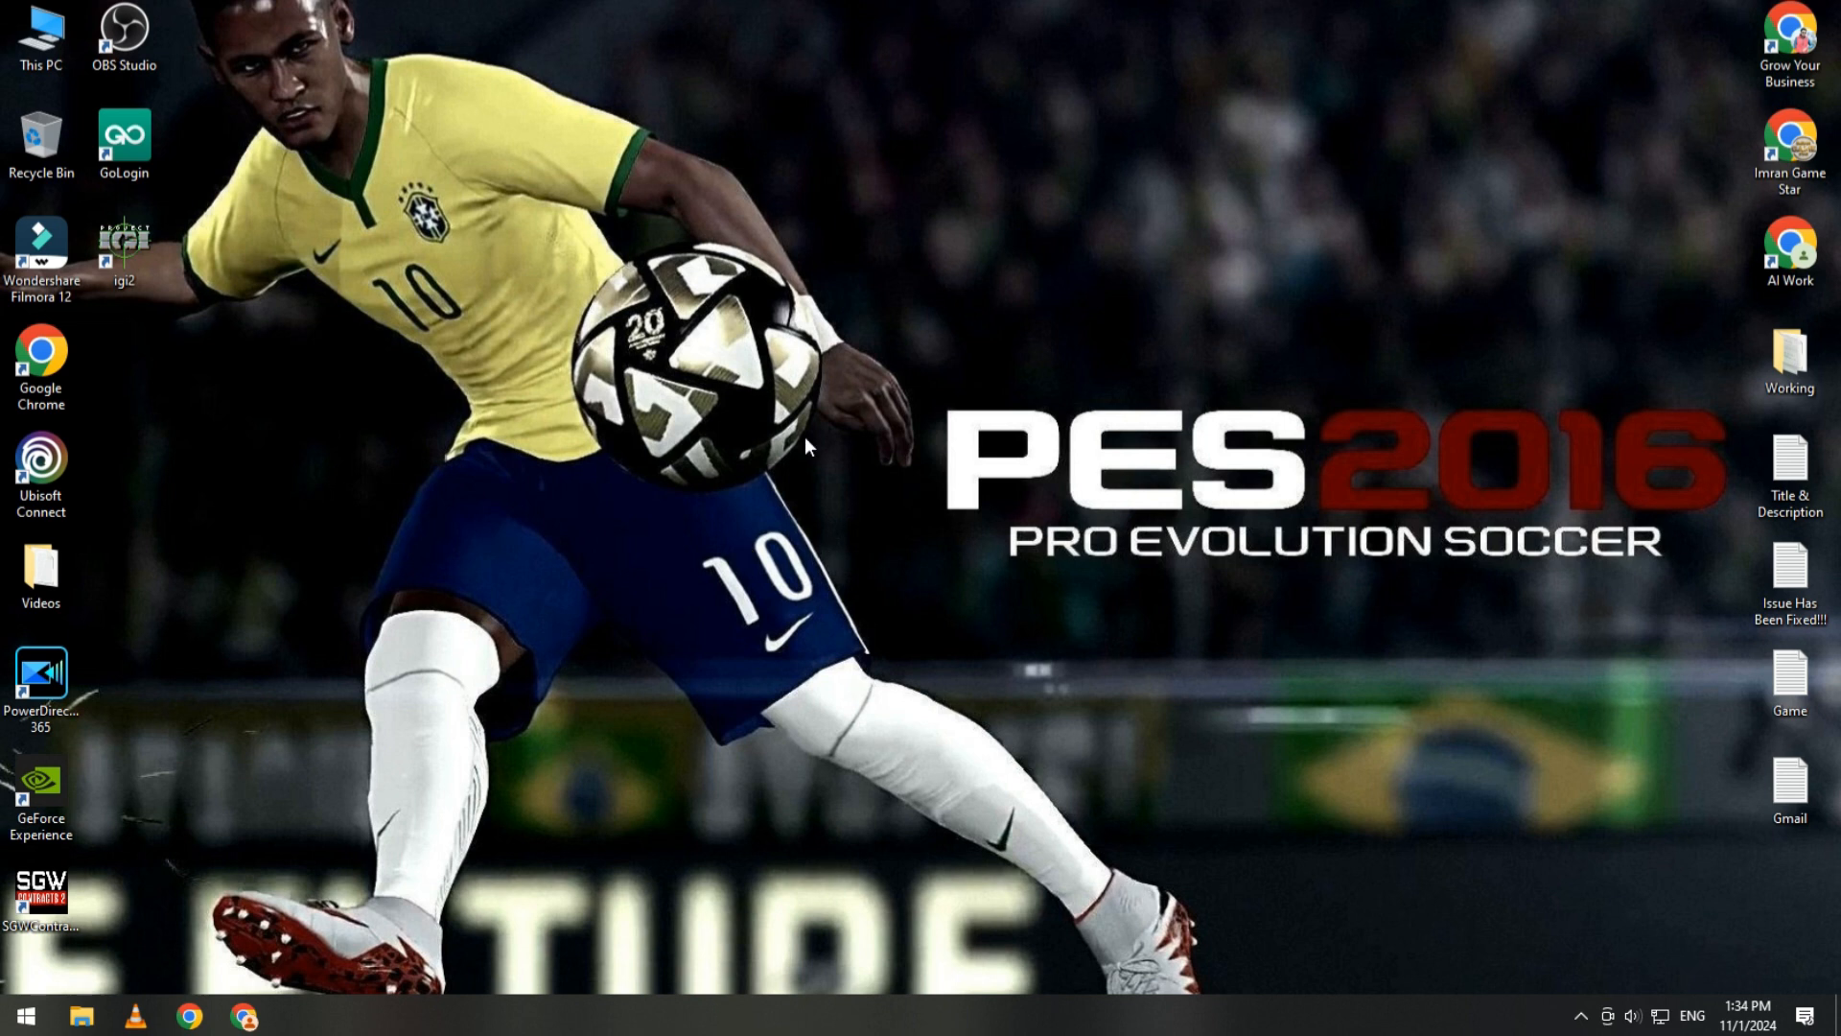
mouse_move(1317, 479)
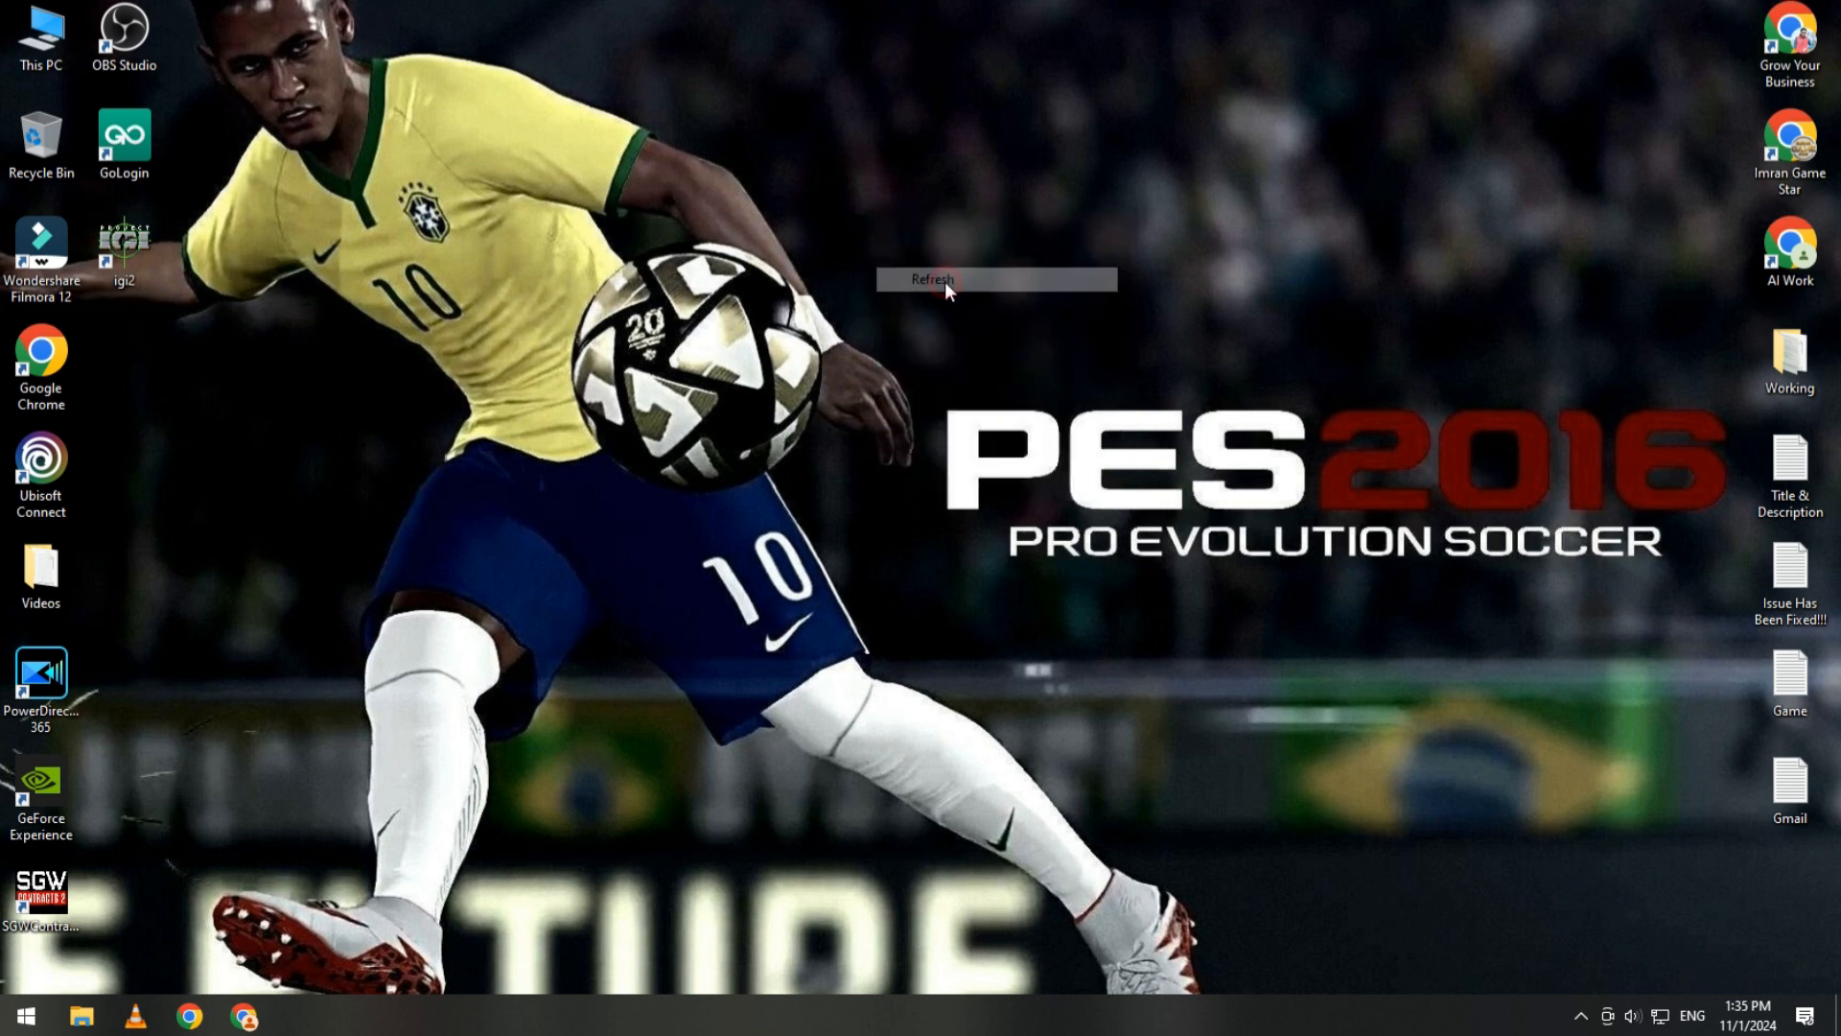
Refresh the desktop, then show common_dlls_for_games.rar from Chrome downloads in its folder
left_click(933, 281)
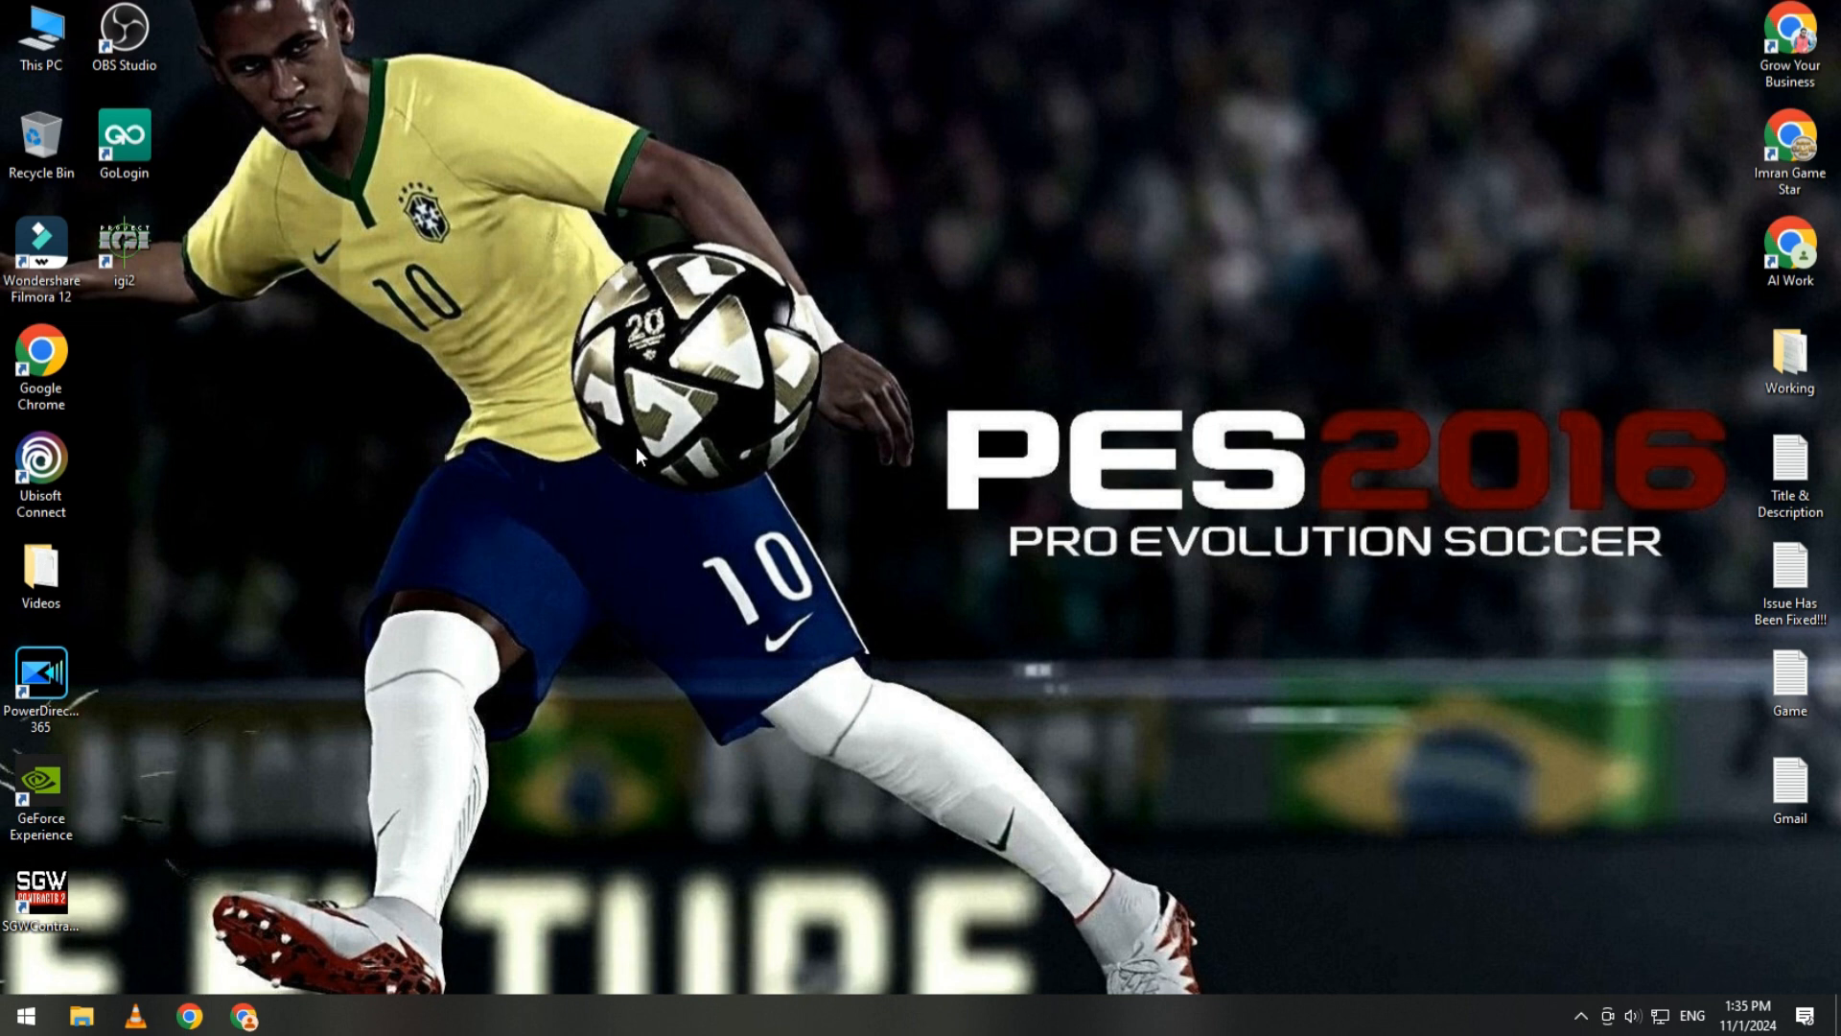
right_click(639, 457)
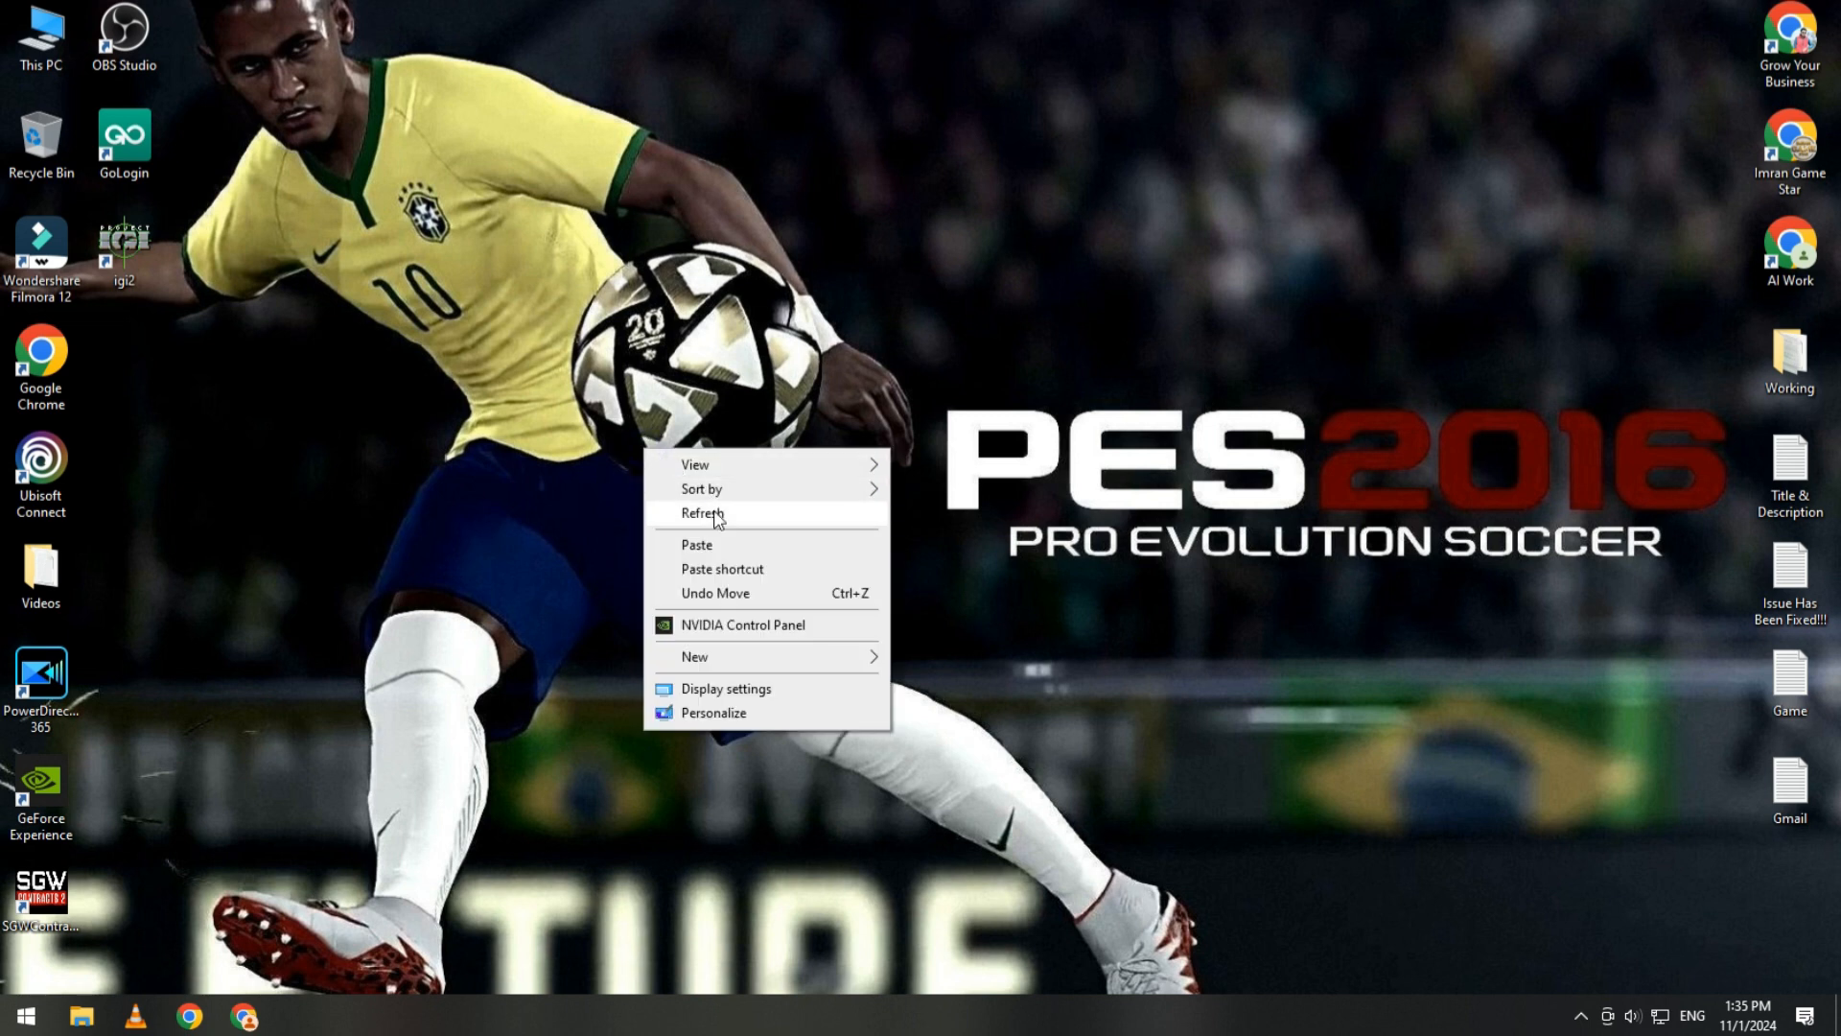
left_click(708, 513)
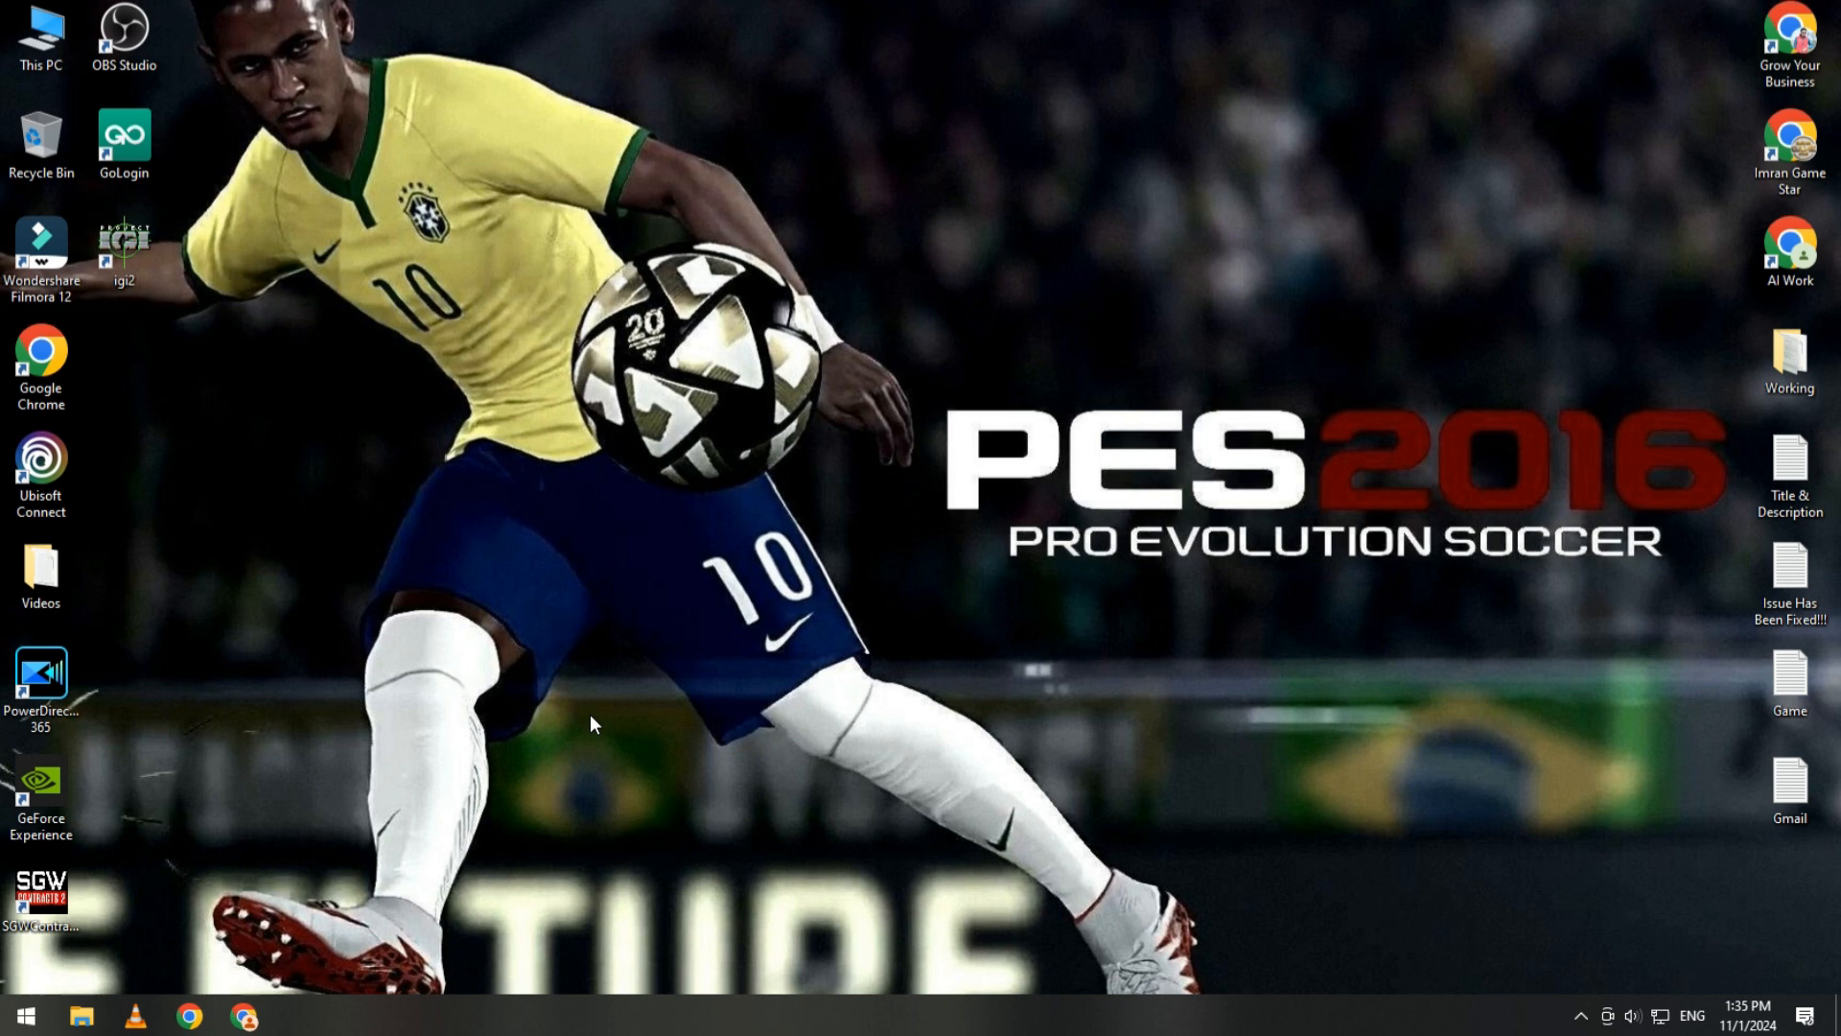
left_click(19, 1008)
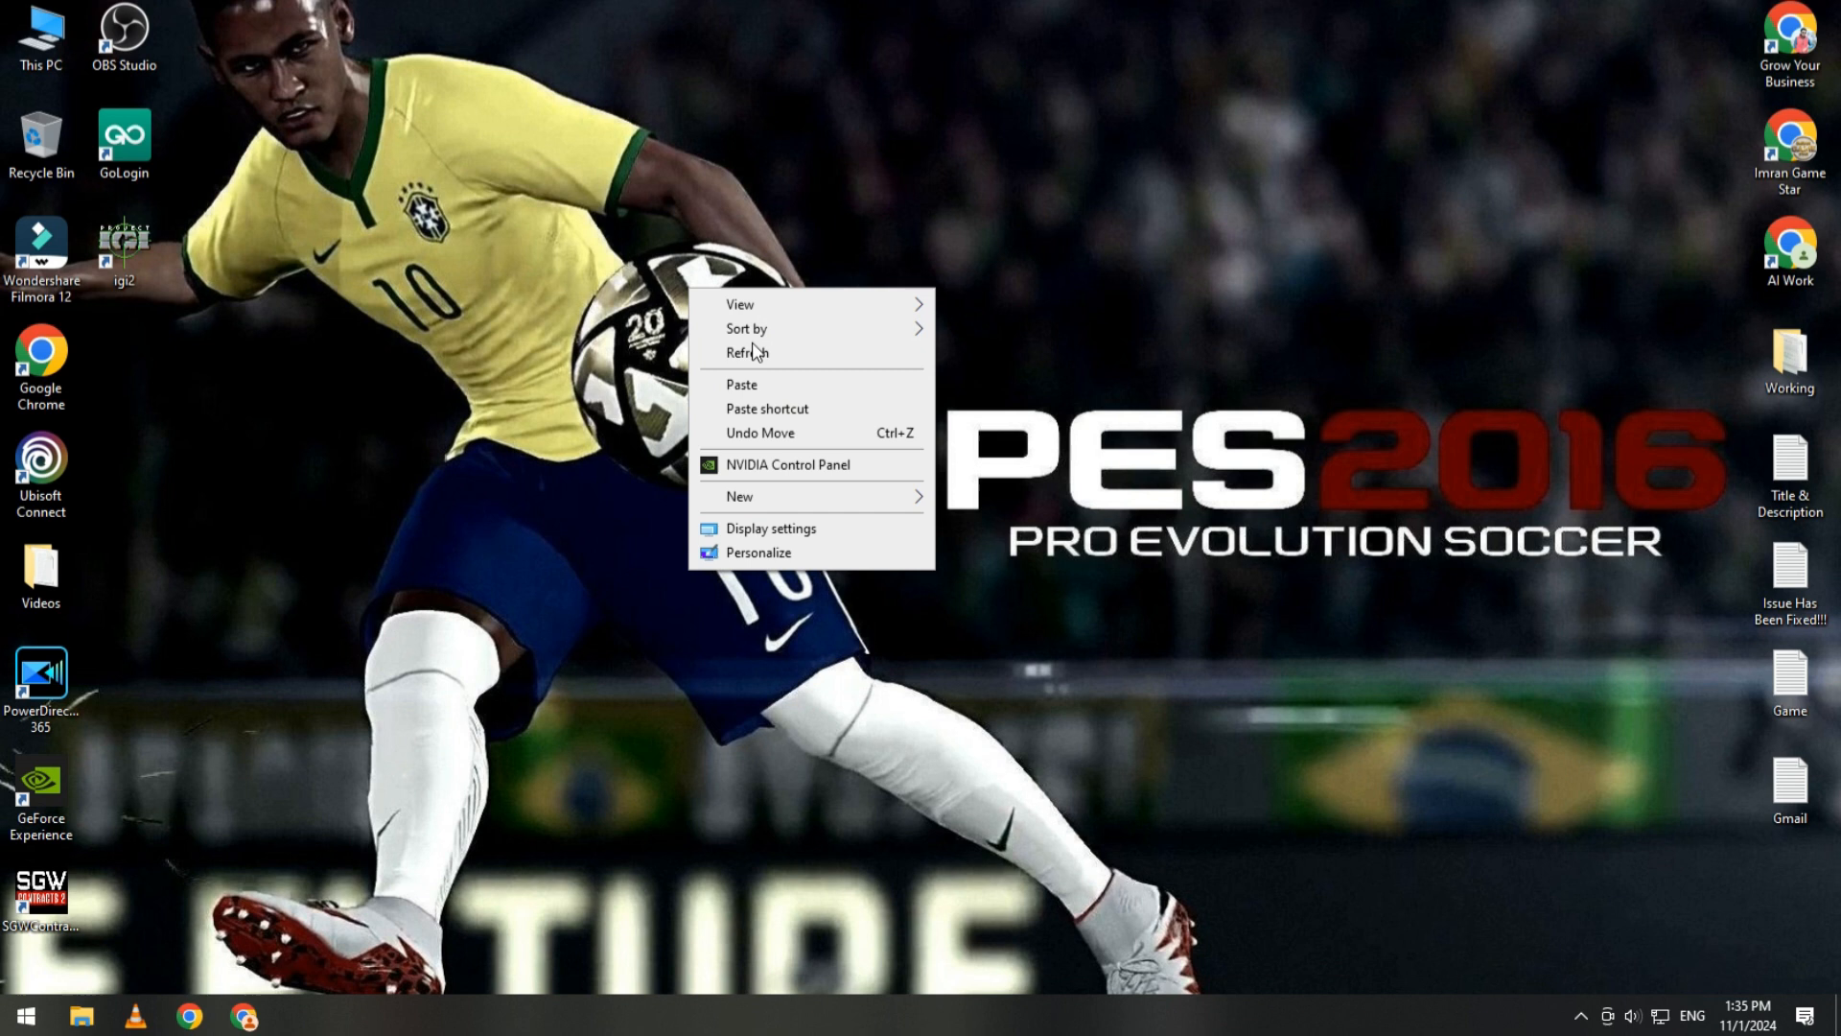
left_click(712, 497)
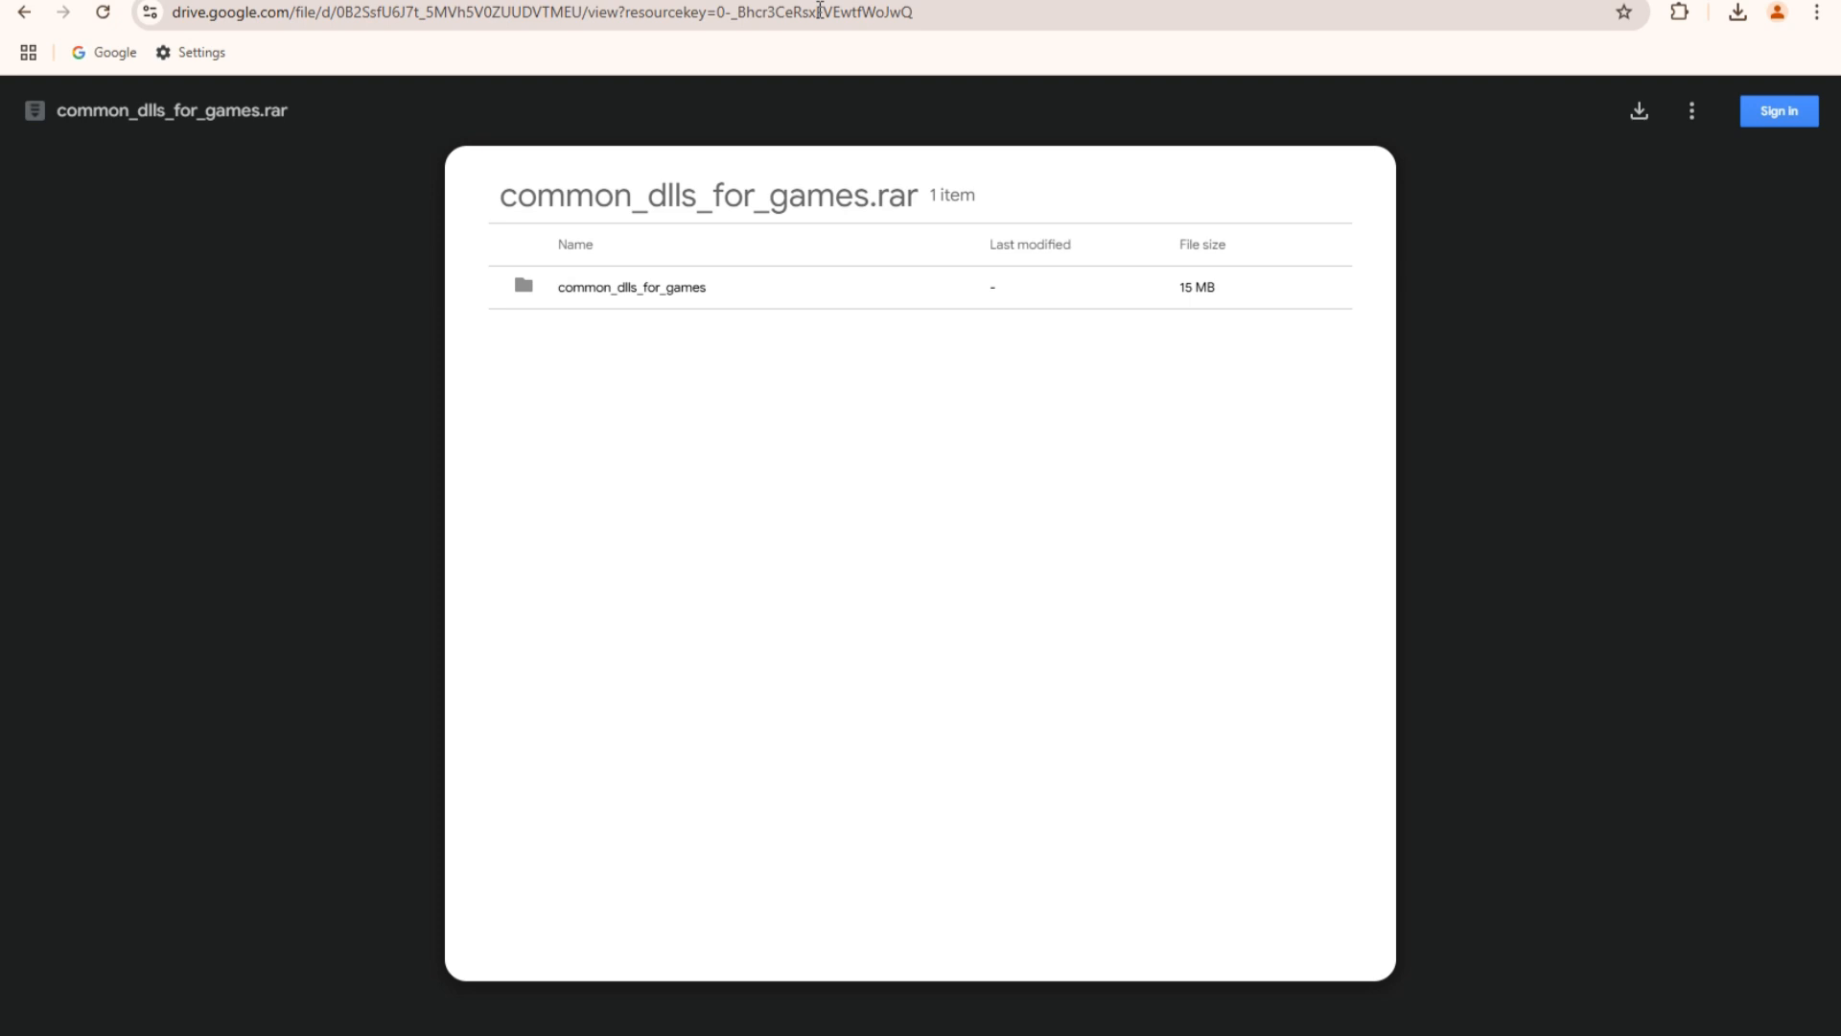
left_click(1739, 11)
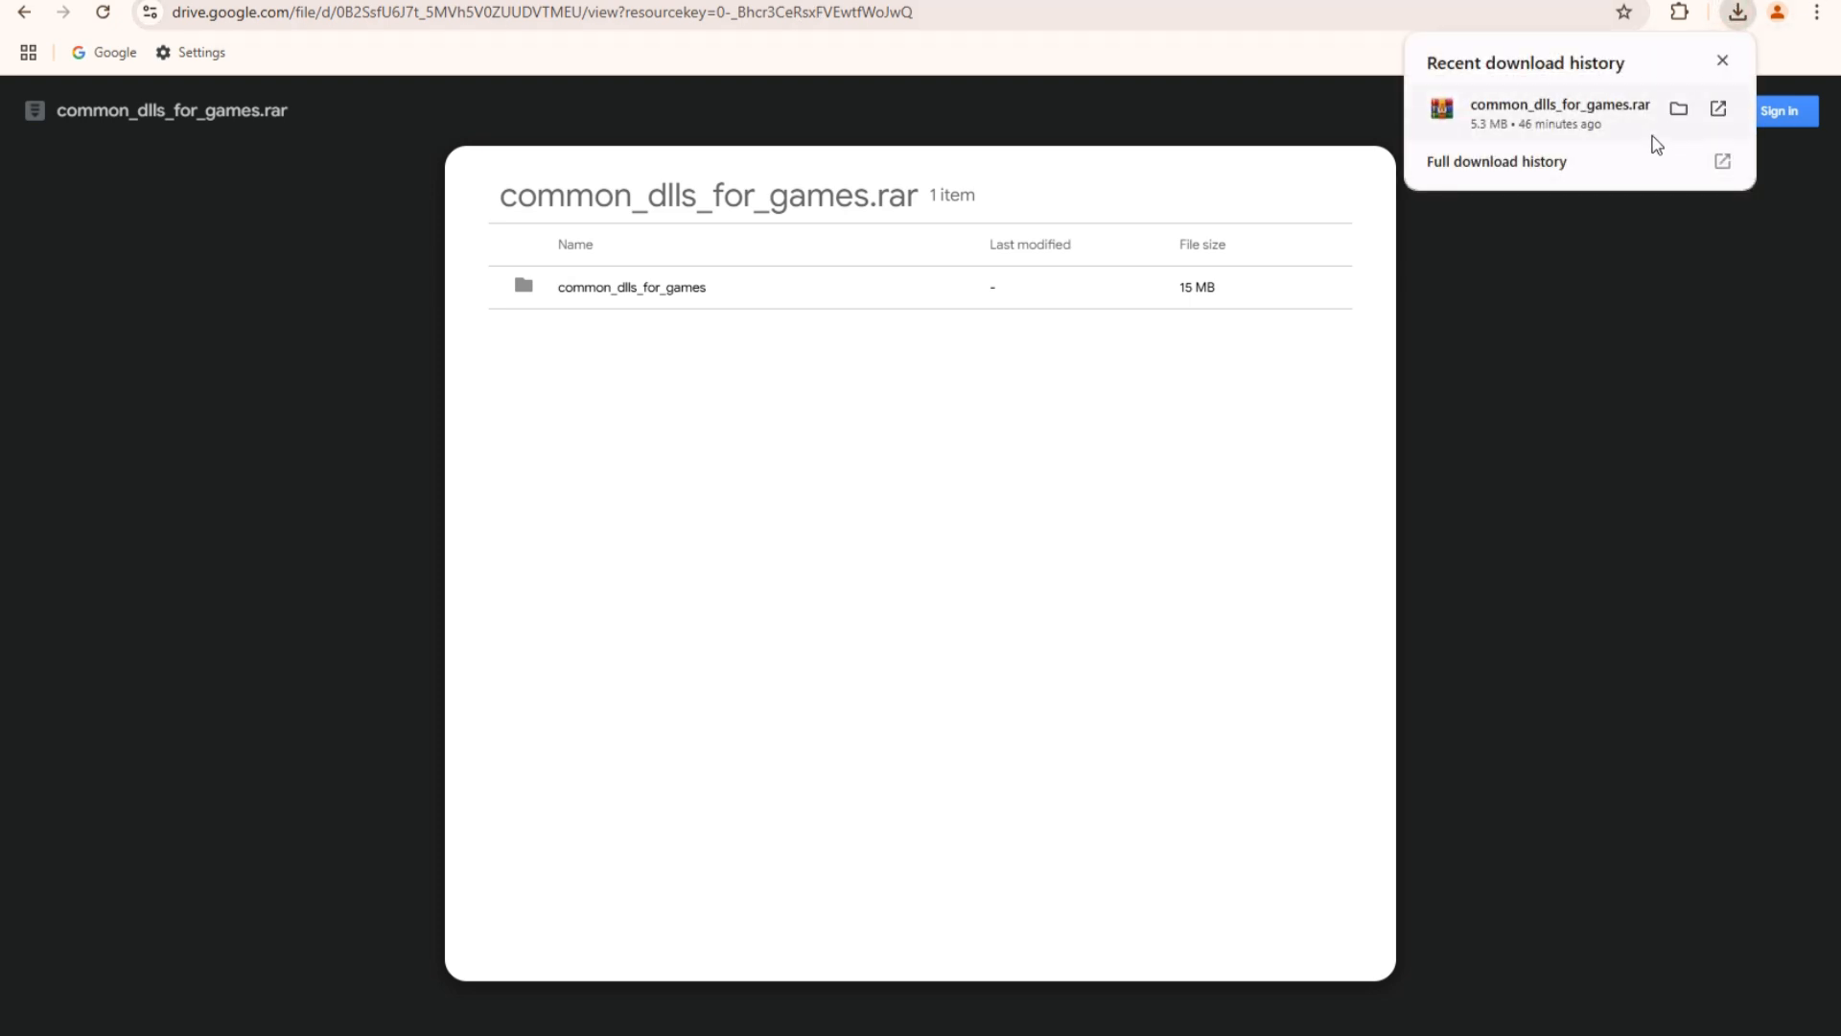
left_click(1678, 108)
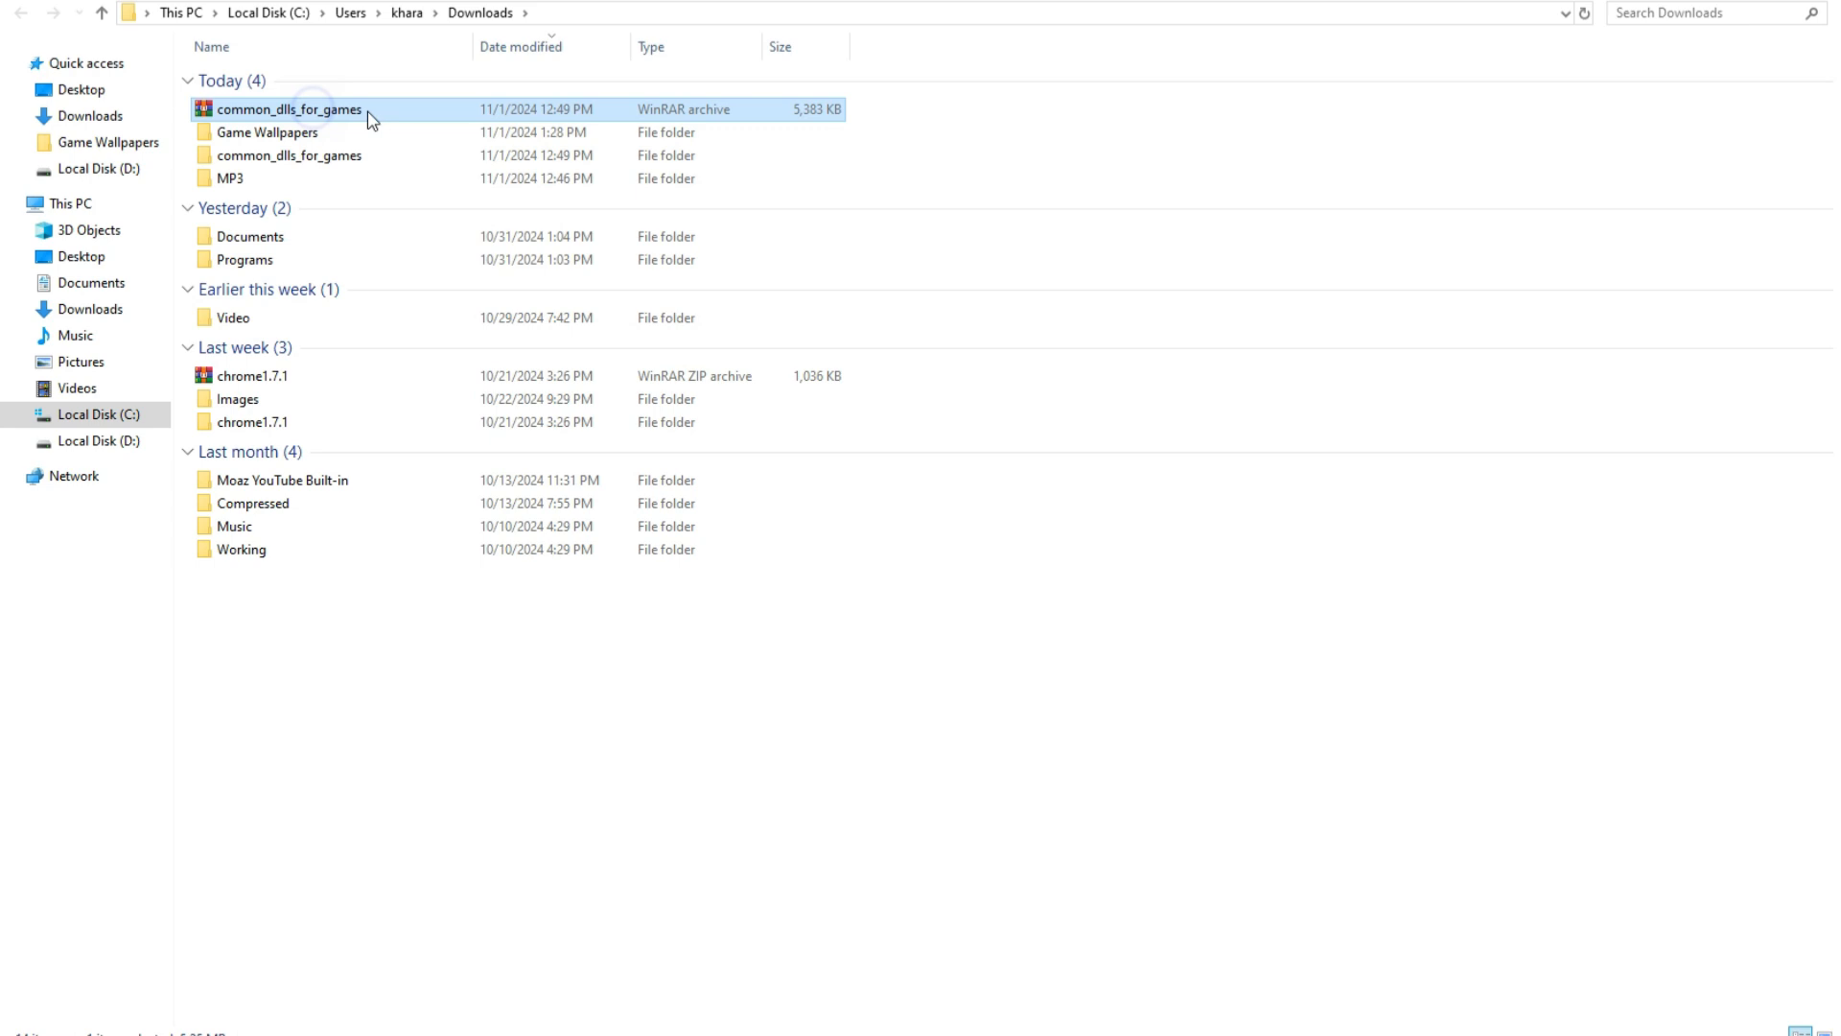
Extract common_dlls_for_games.rar into its own folder and open the extracted System32 folder
right_click(287, 109)
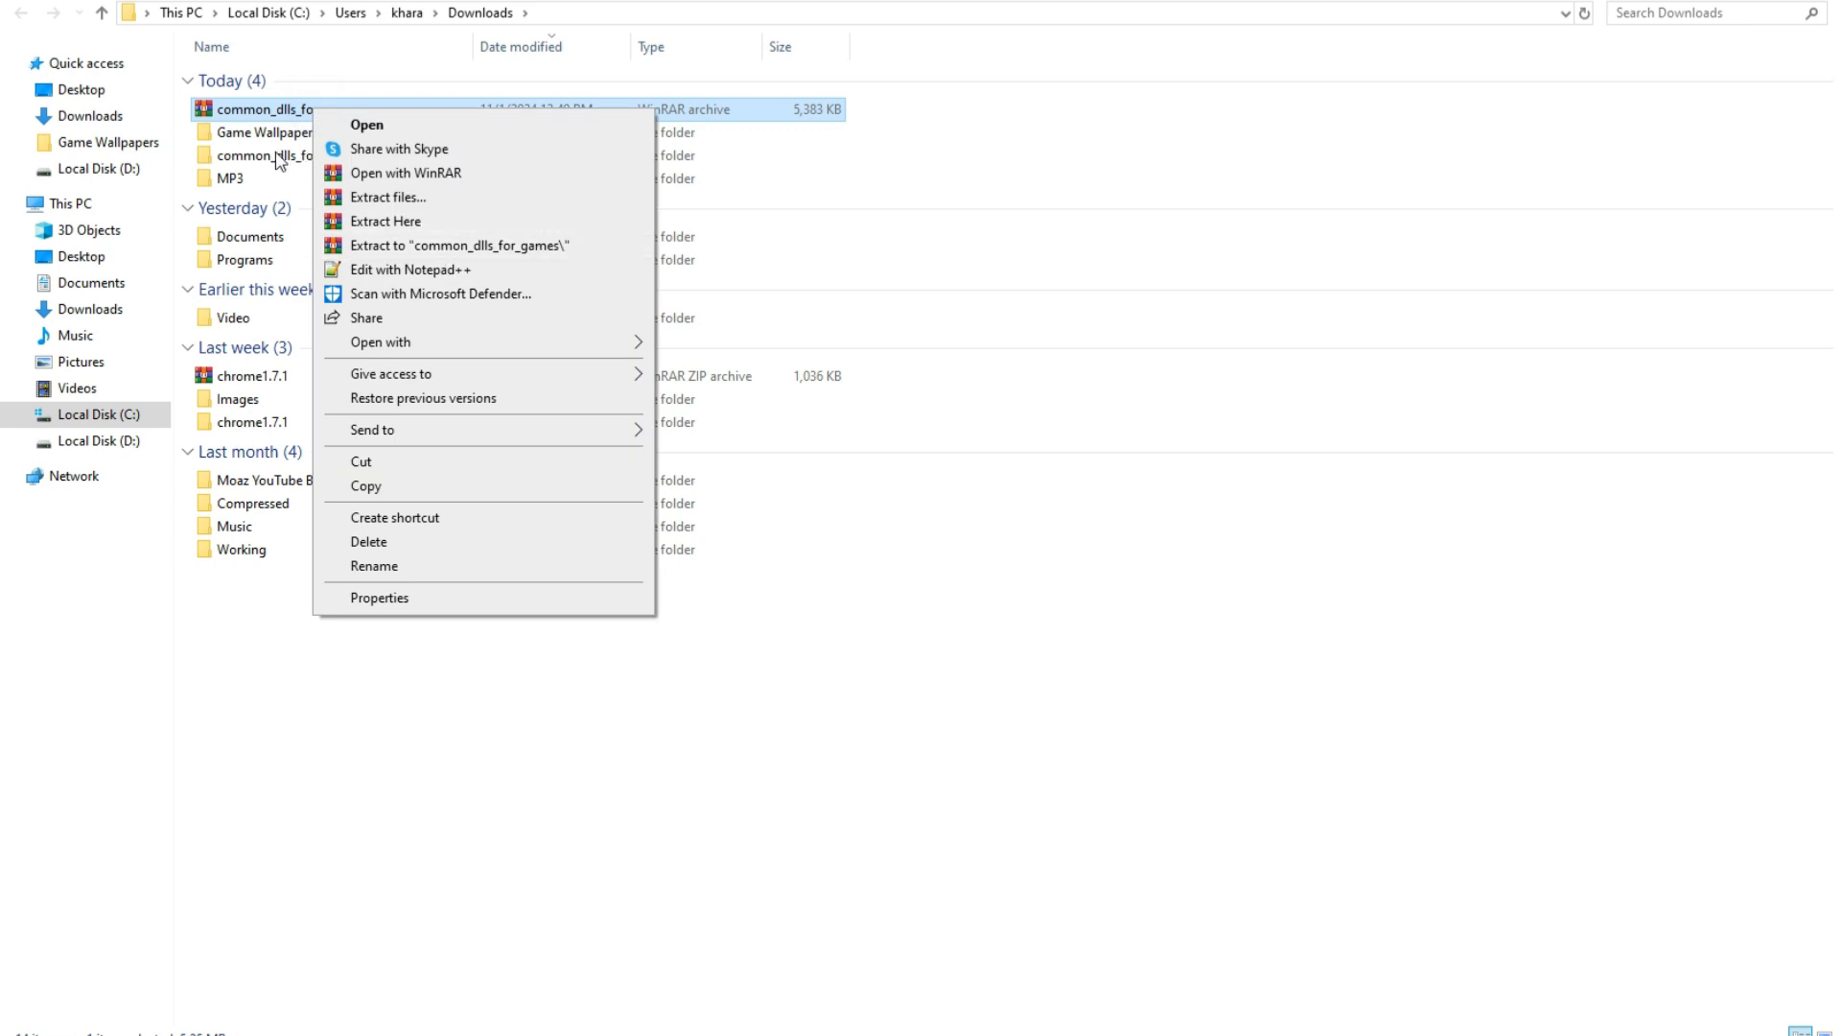
left_click(454, 245)
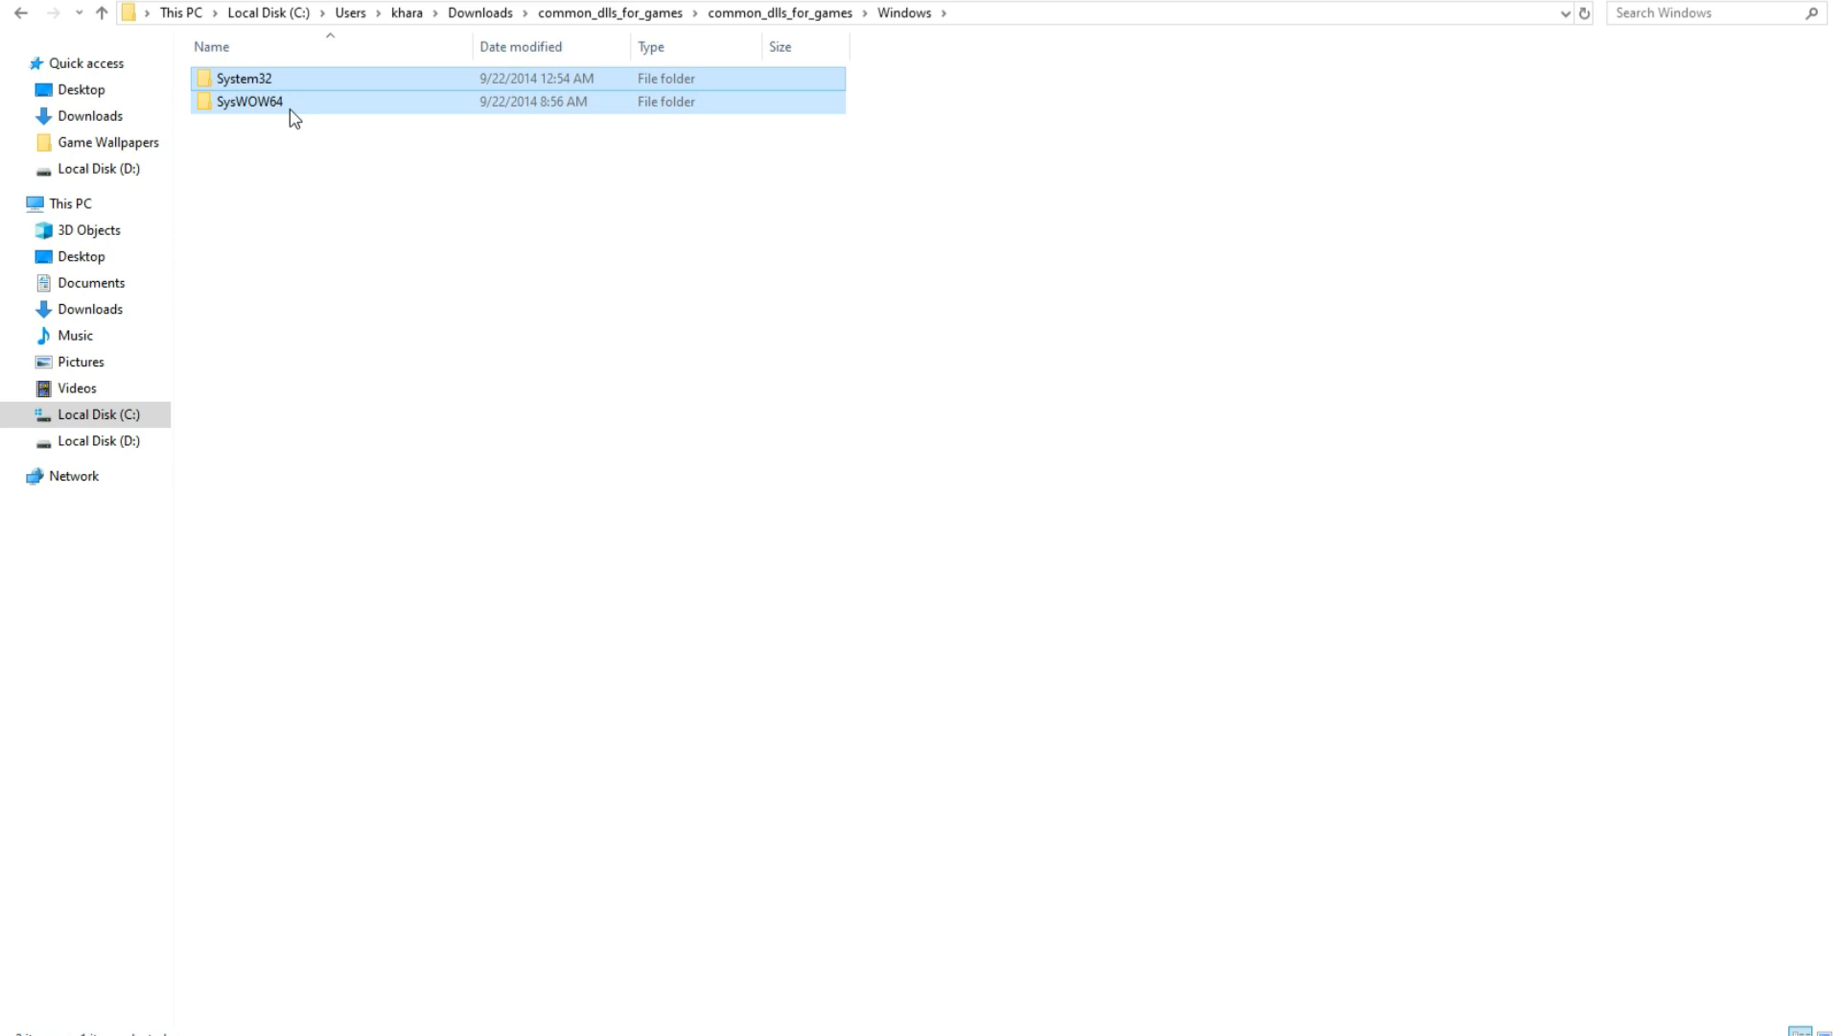
mouse_move(352, 269)
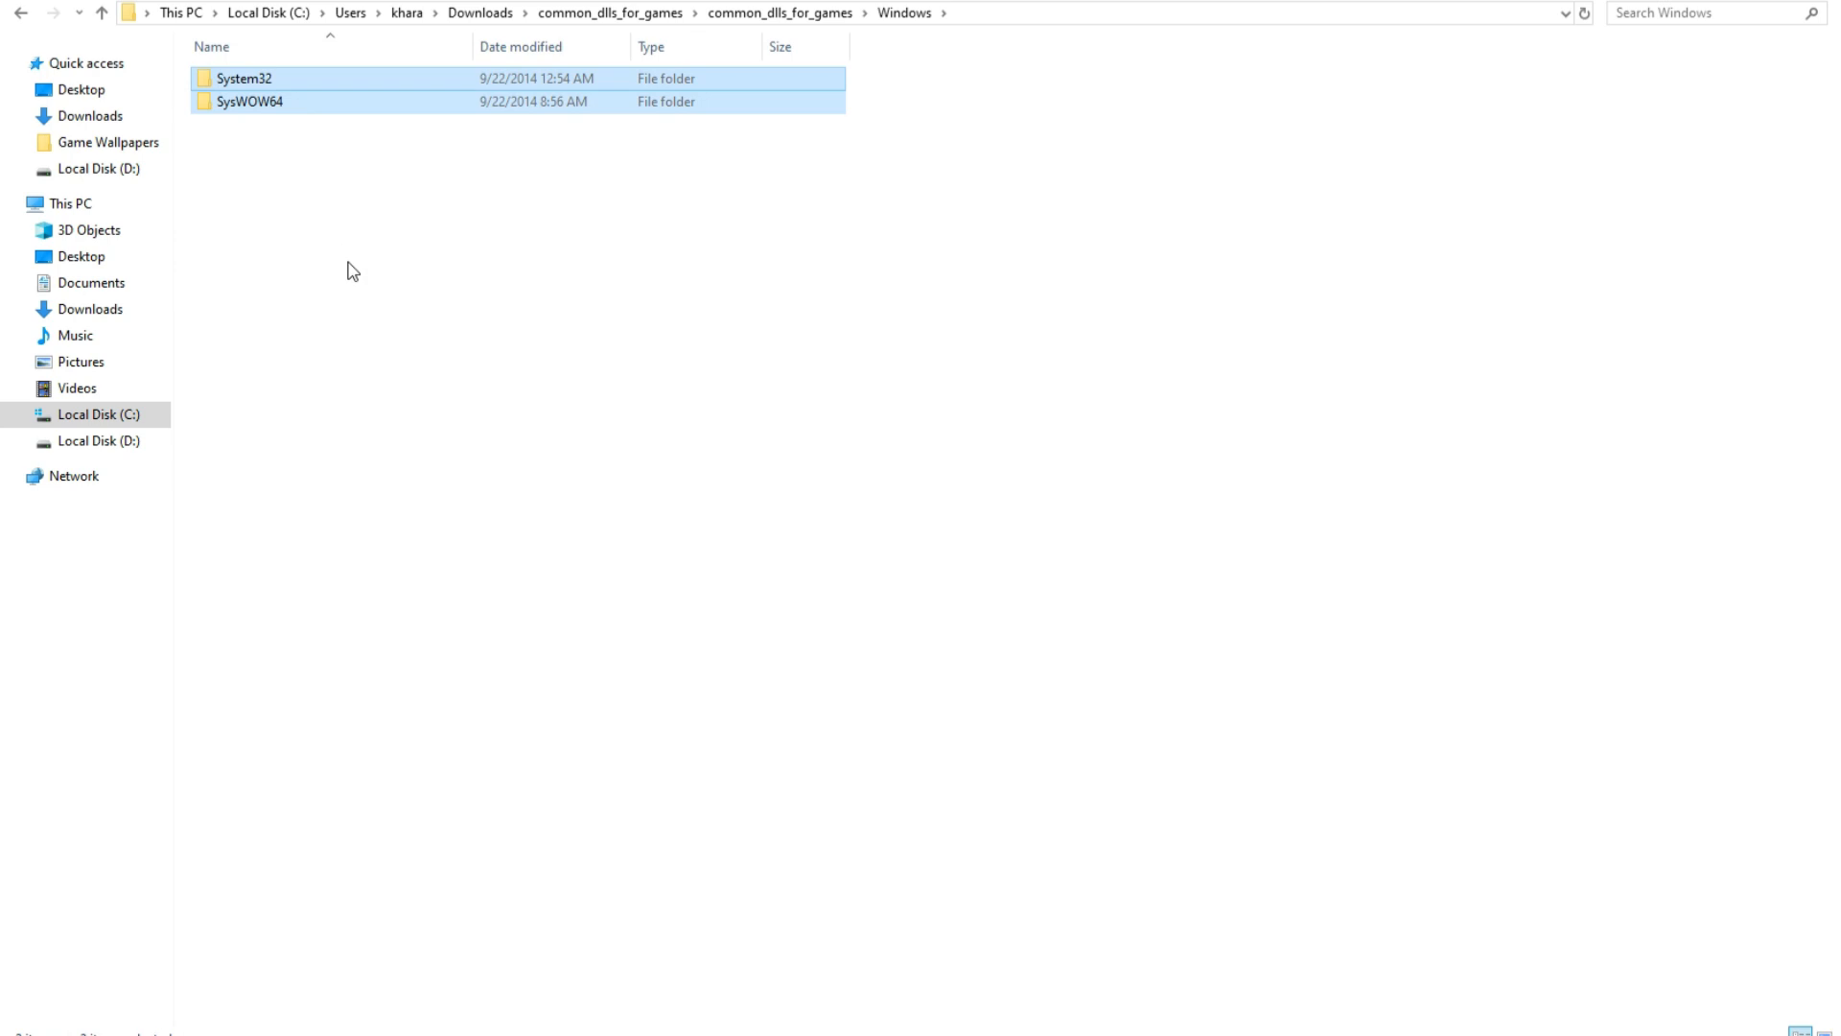
double_click(246, 79)
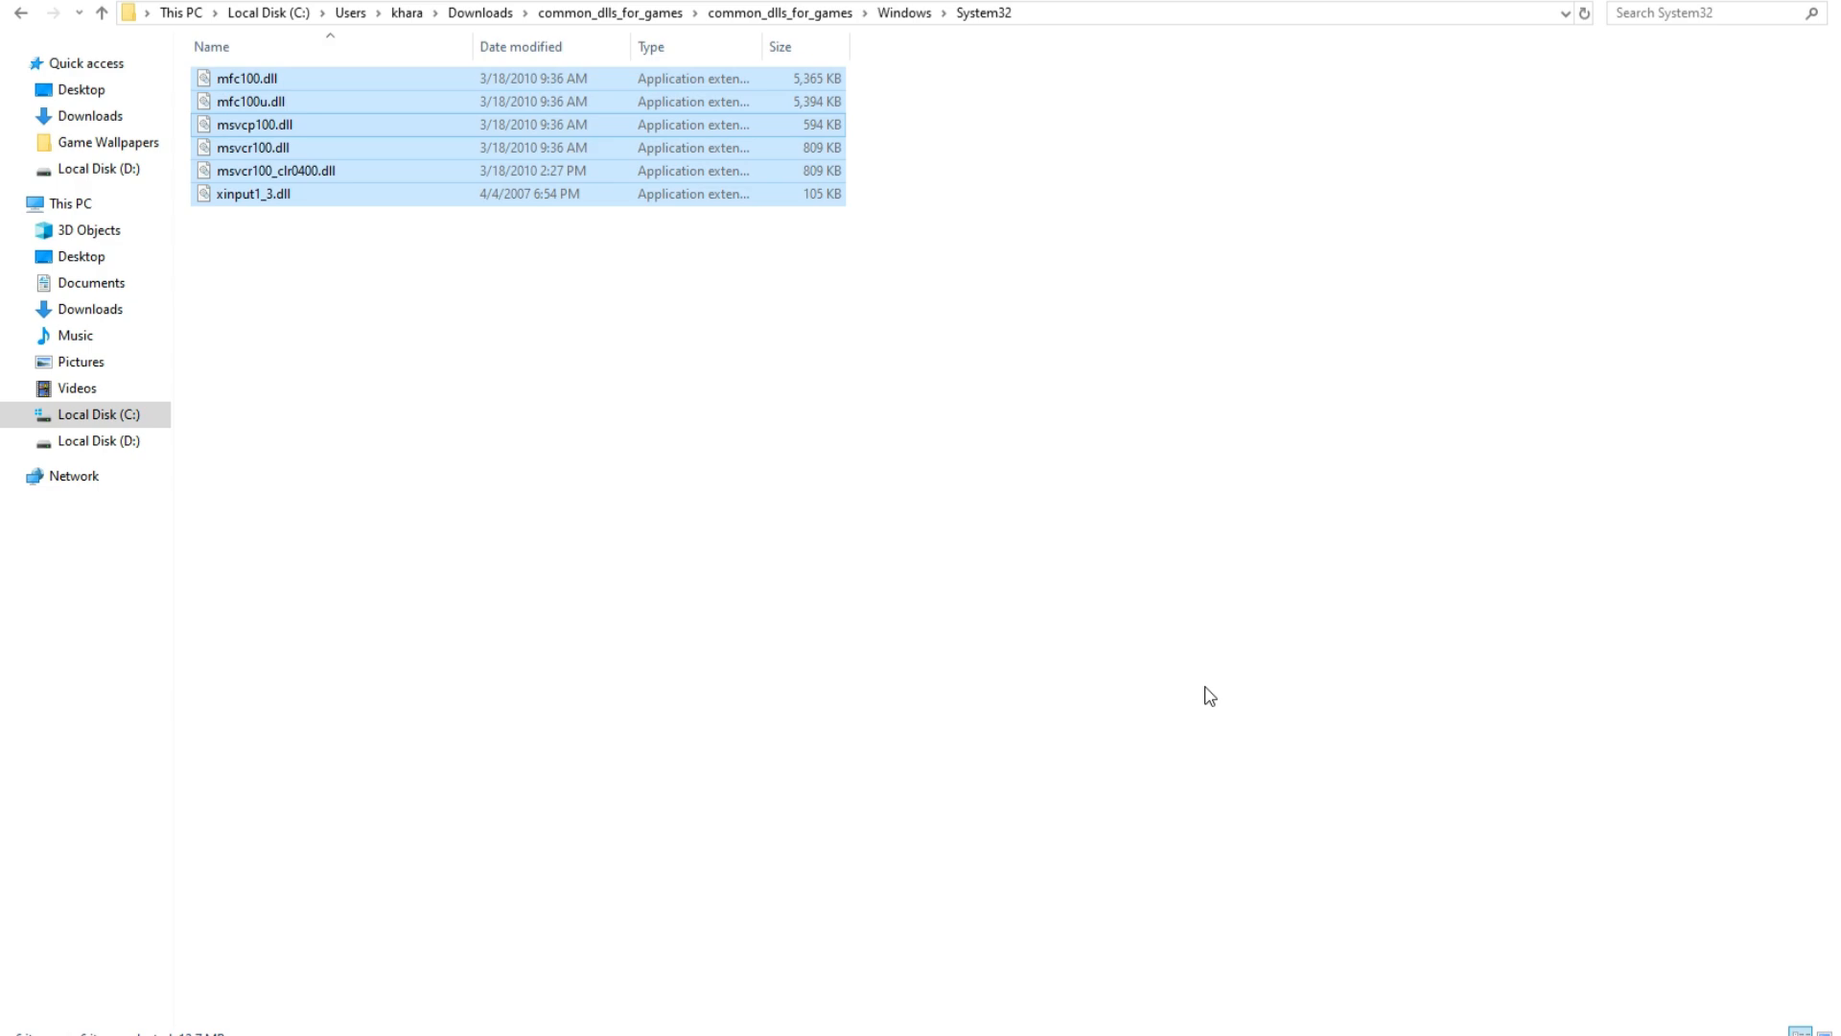
Paste the DLLs into C:\Windows\System32, then open the SysWOW64 folder
left_click(67, 204)
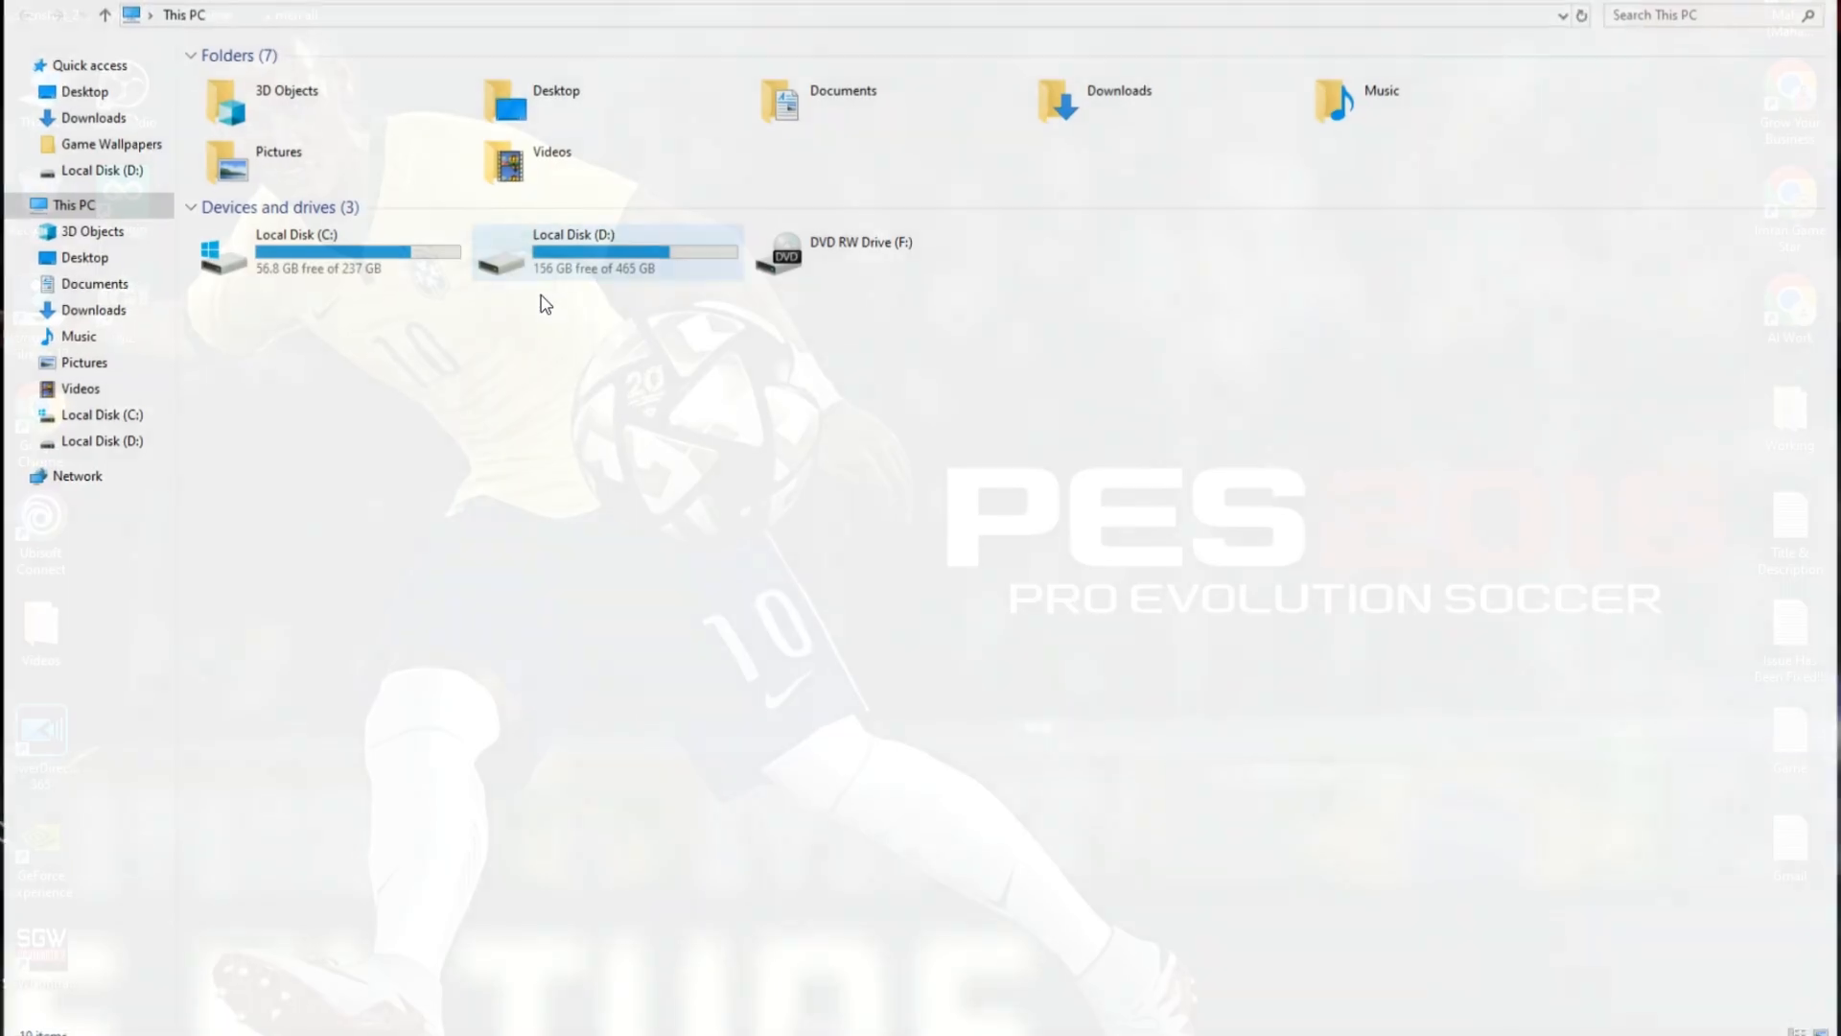
double_click(287, 252)
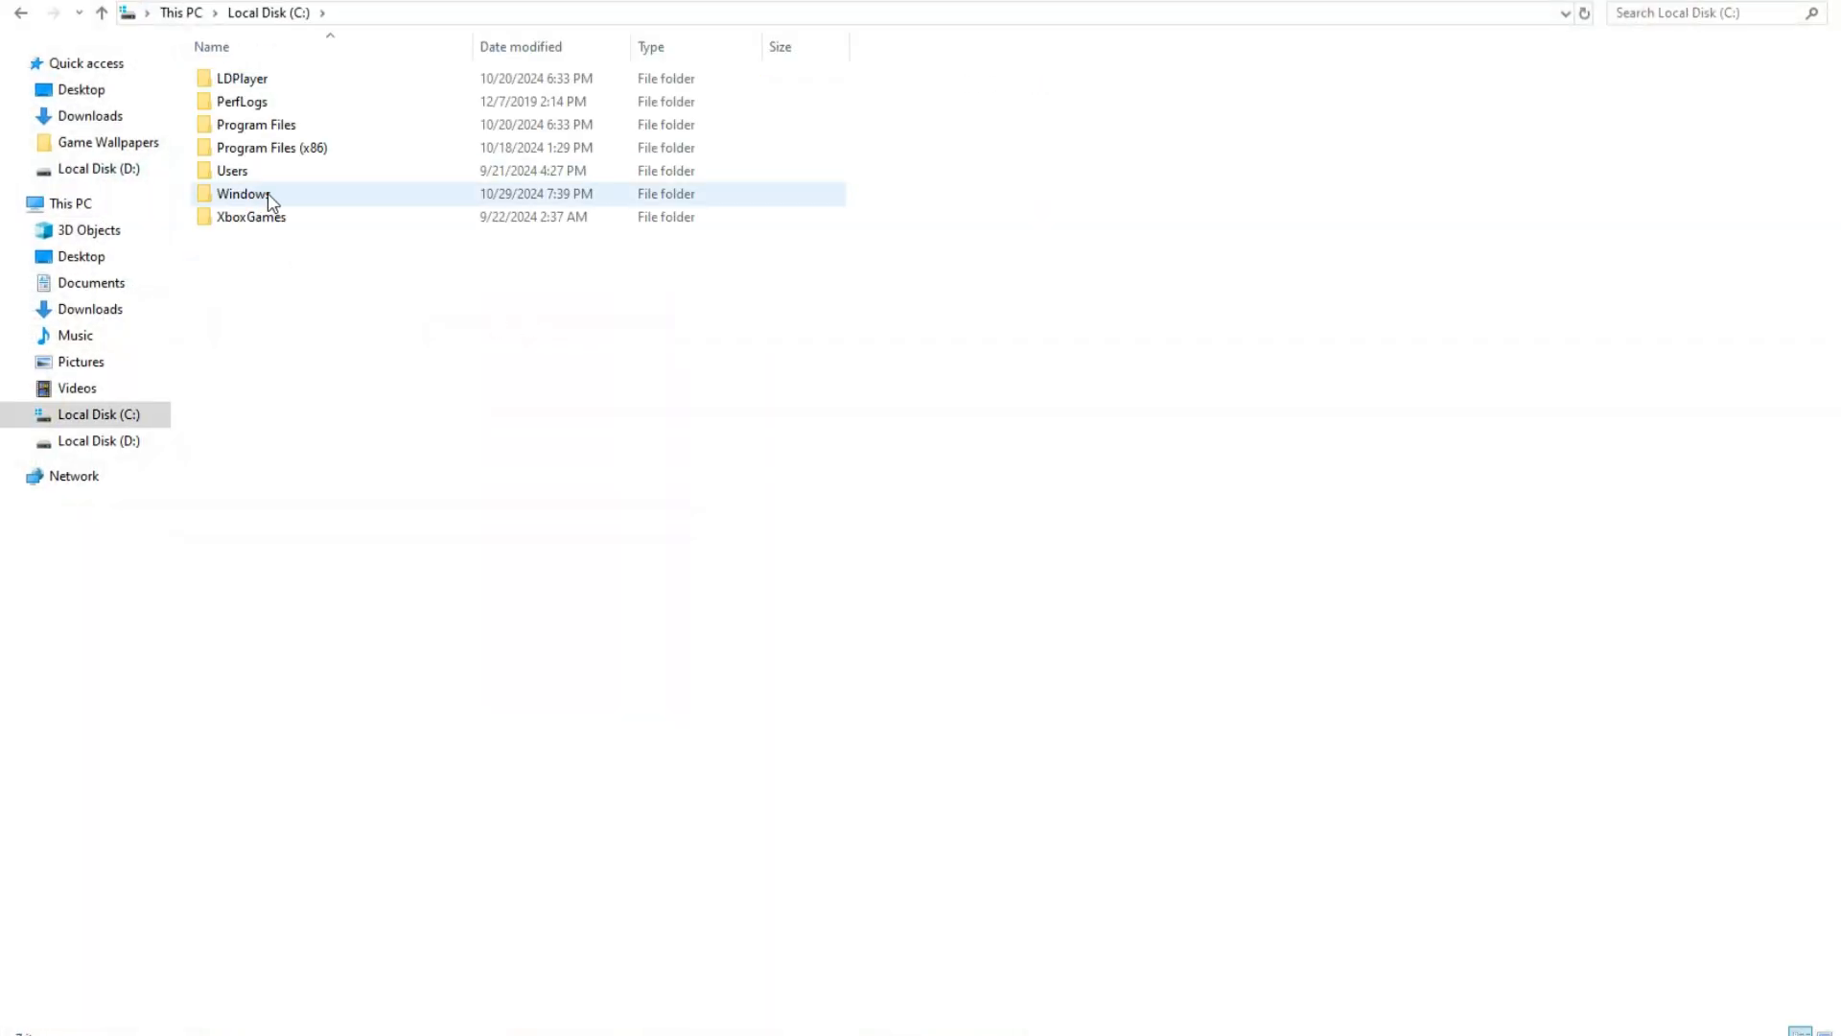
double_click(243, 193)
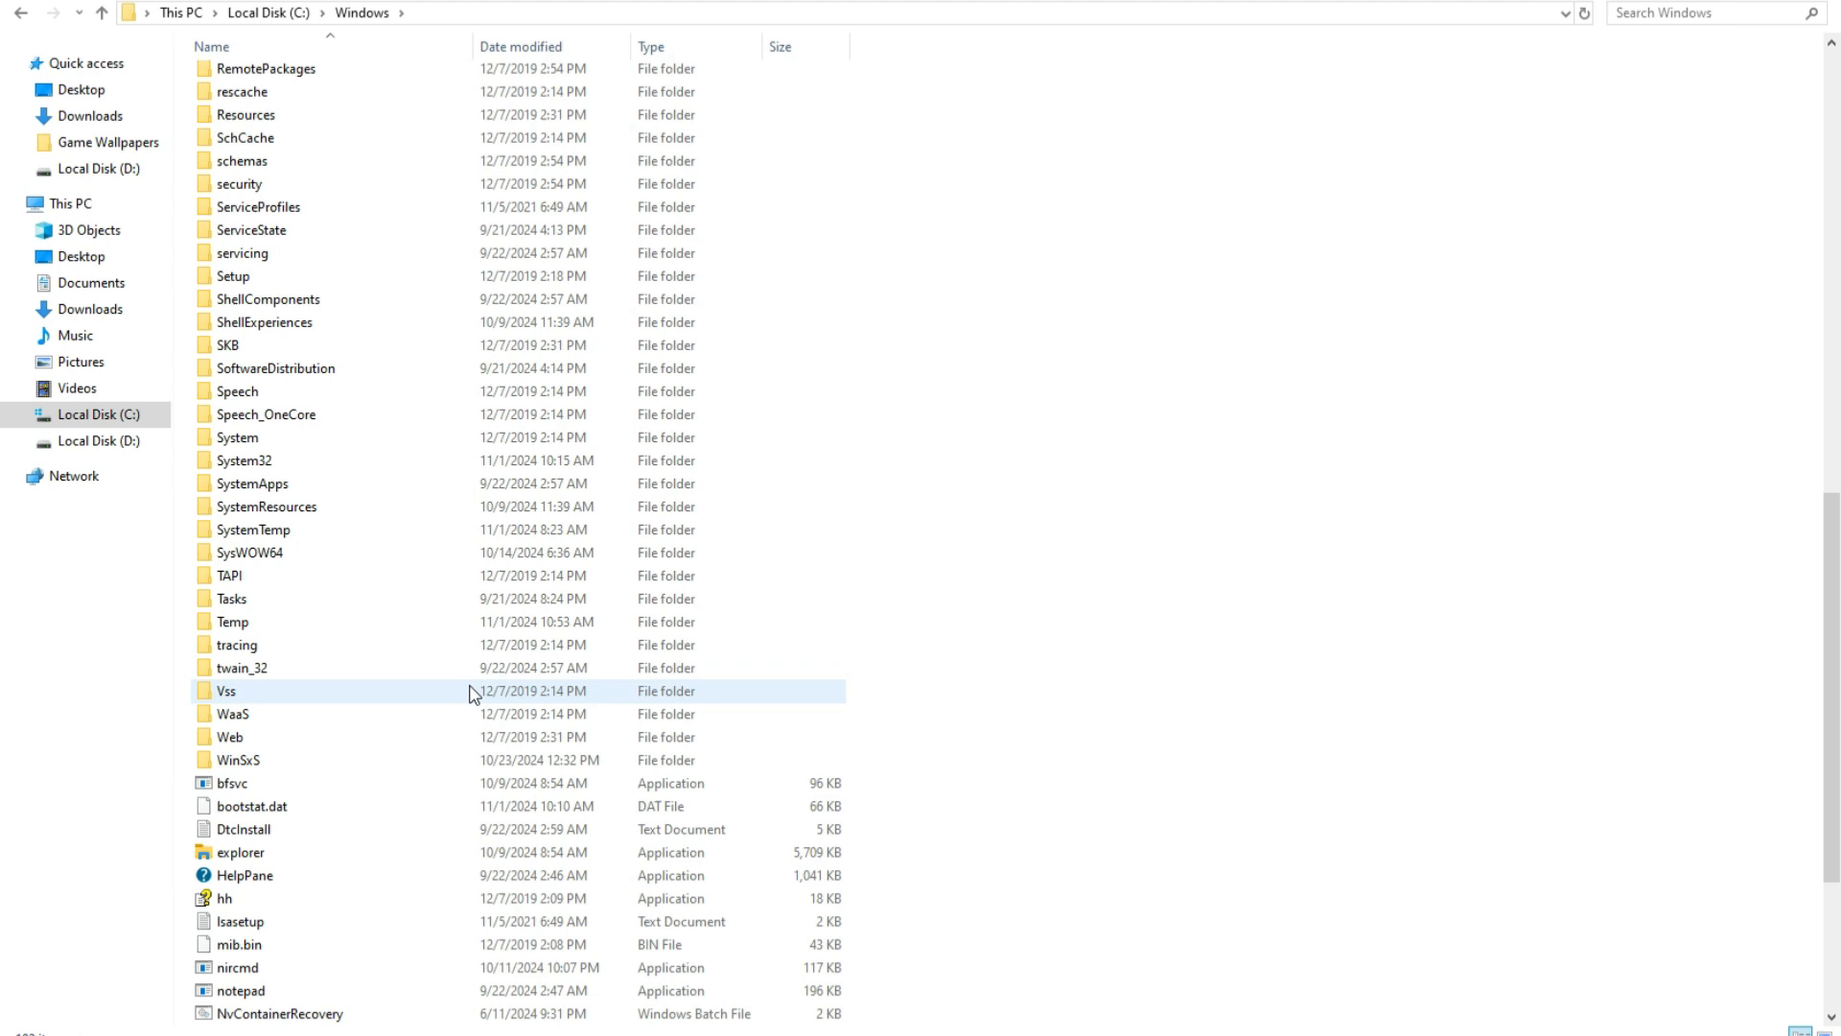
right_click(1248, 446)
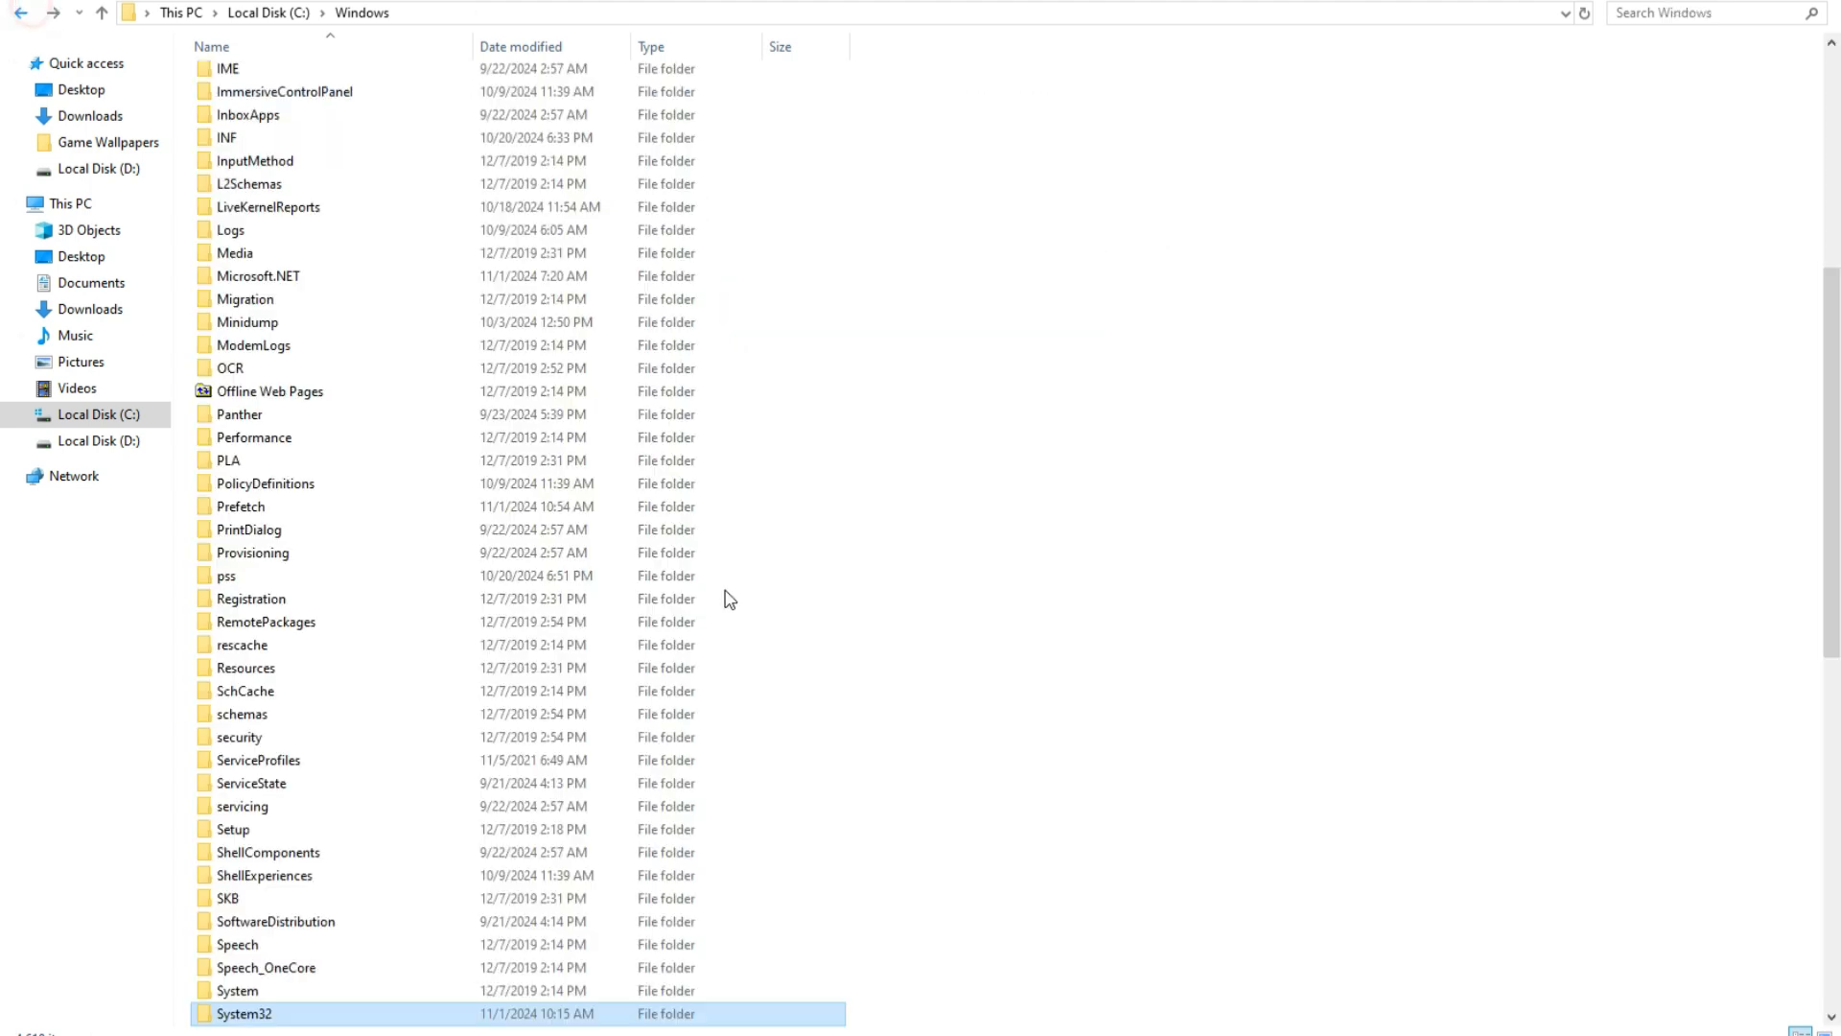
scroll("down", 3)
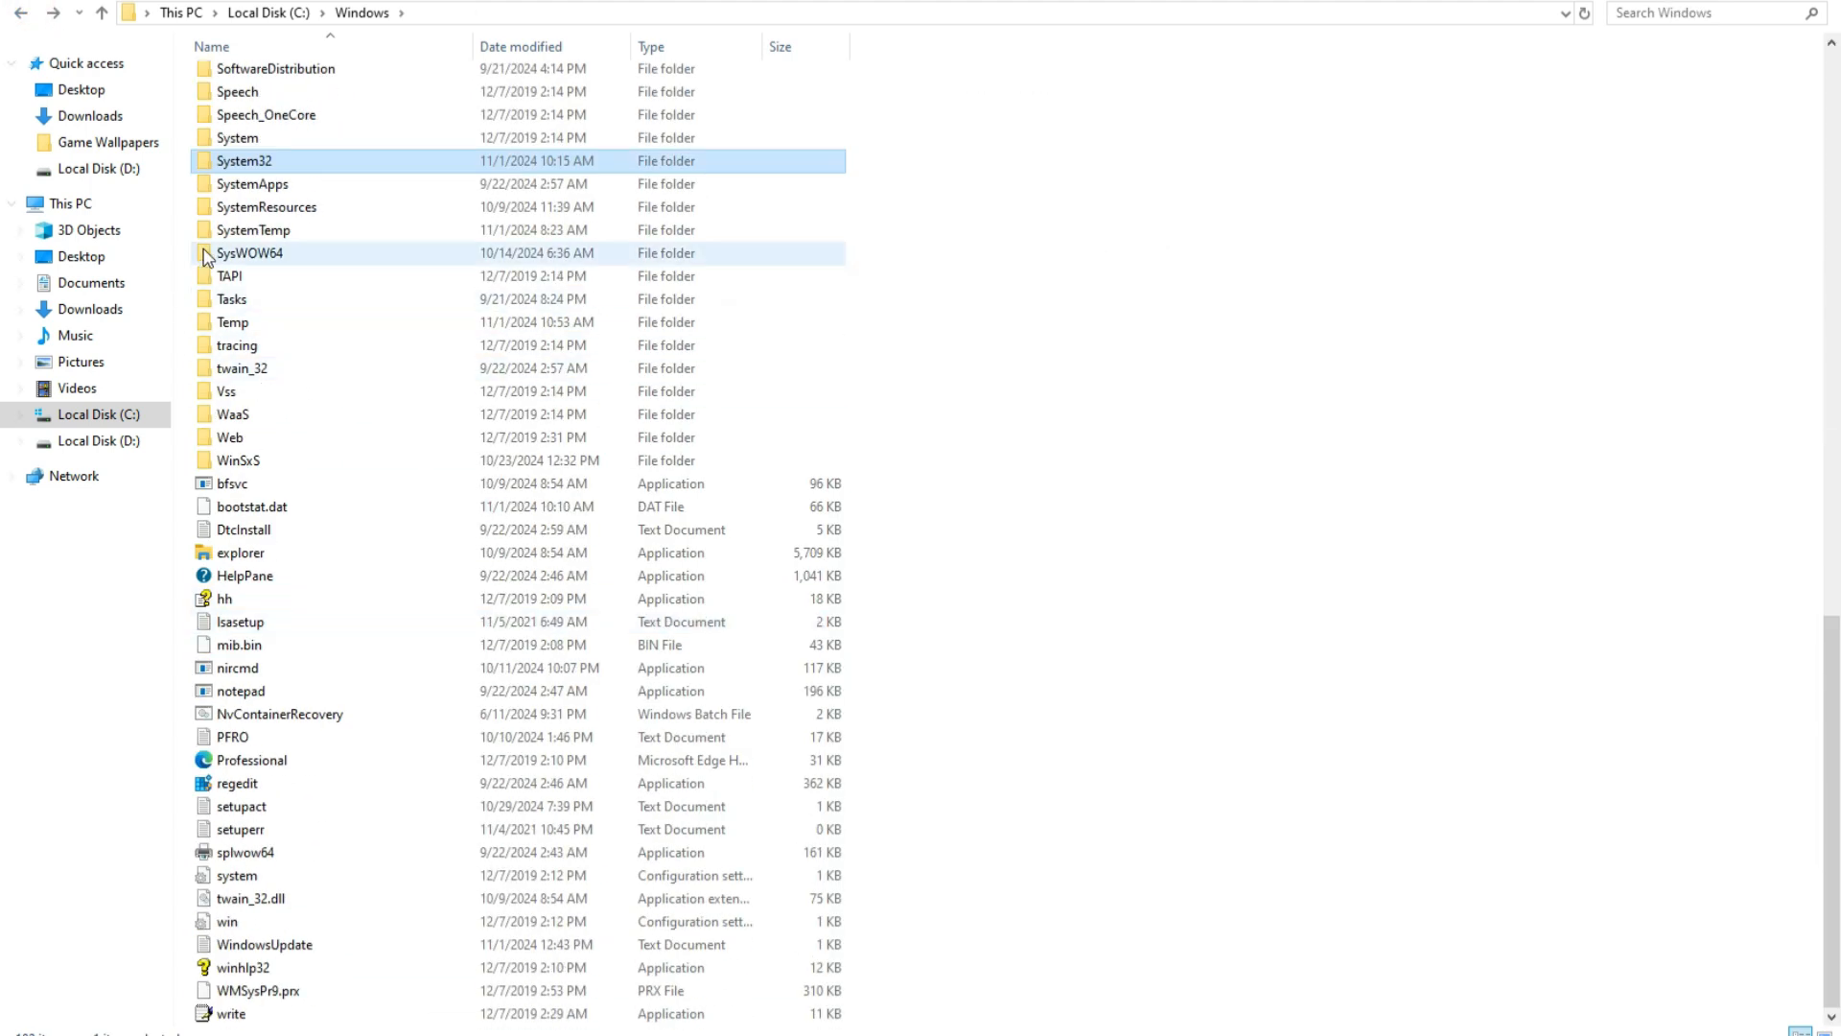
double_click(248, 252)
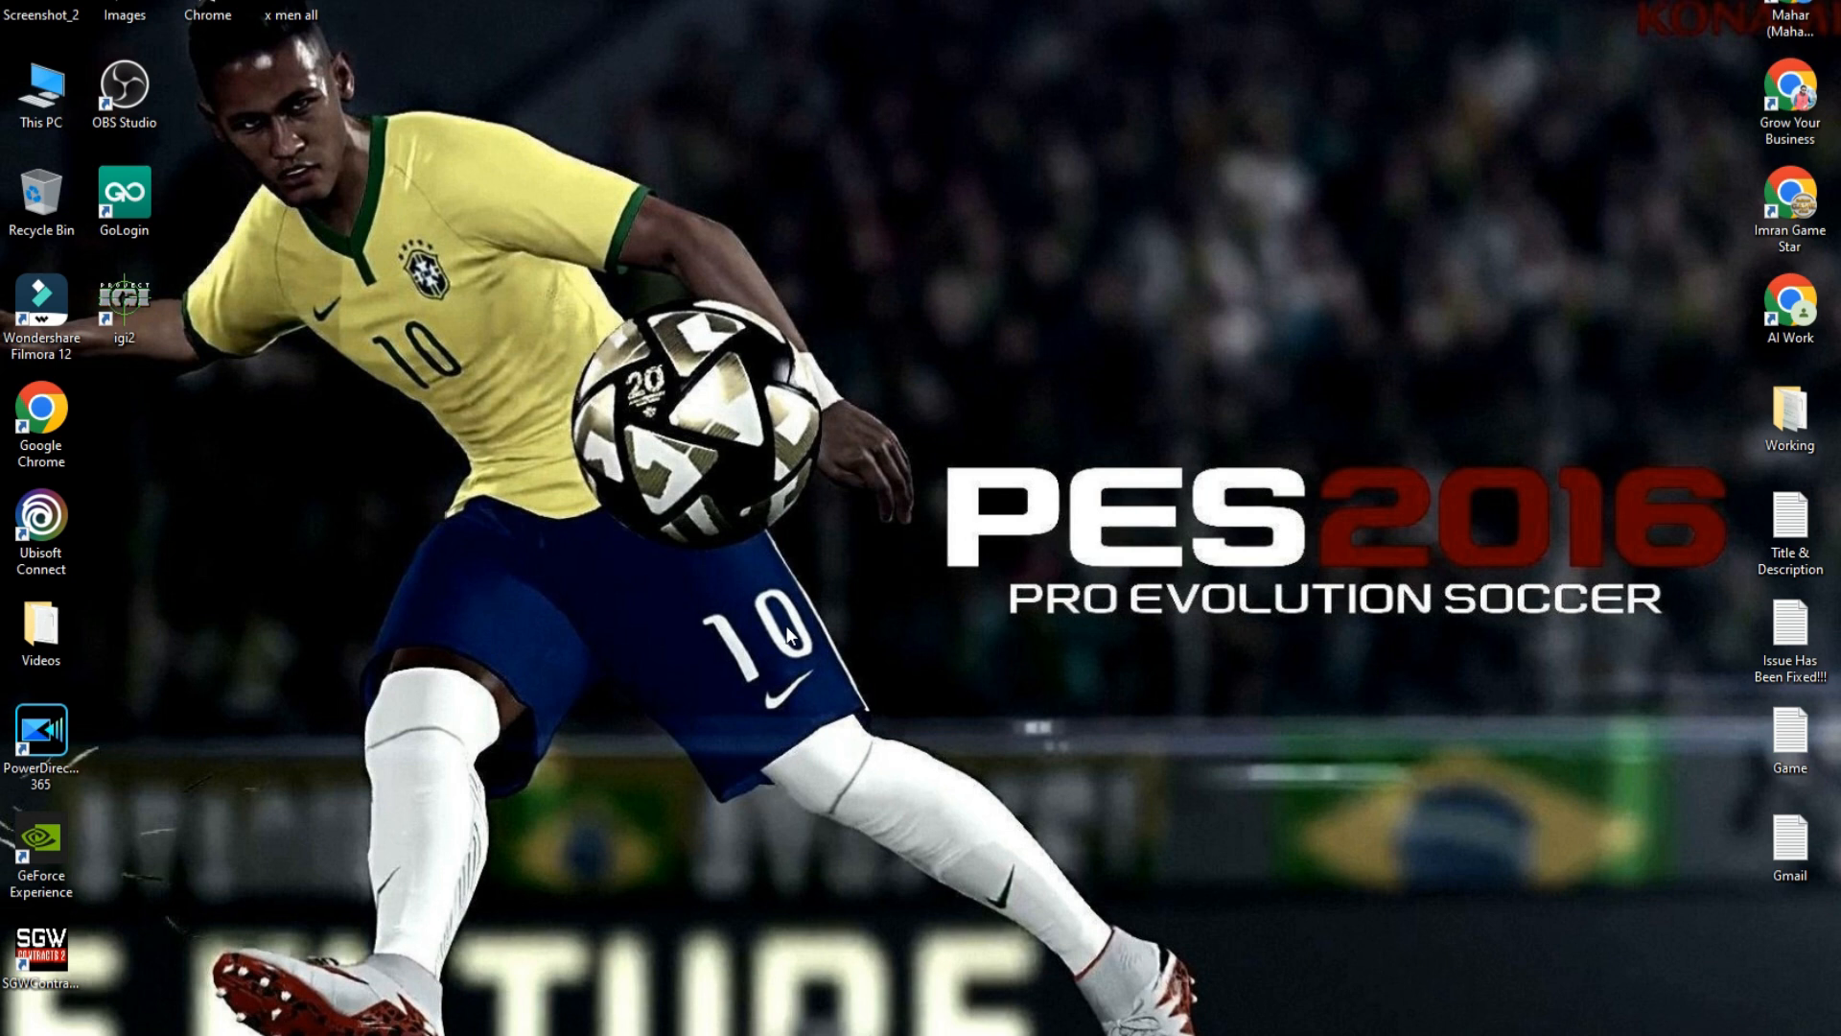
mouse_move(224, 475)
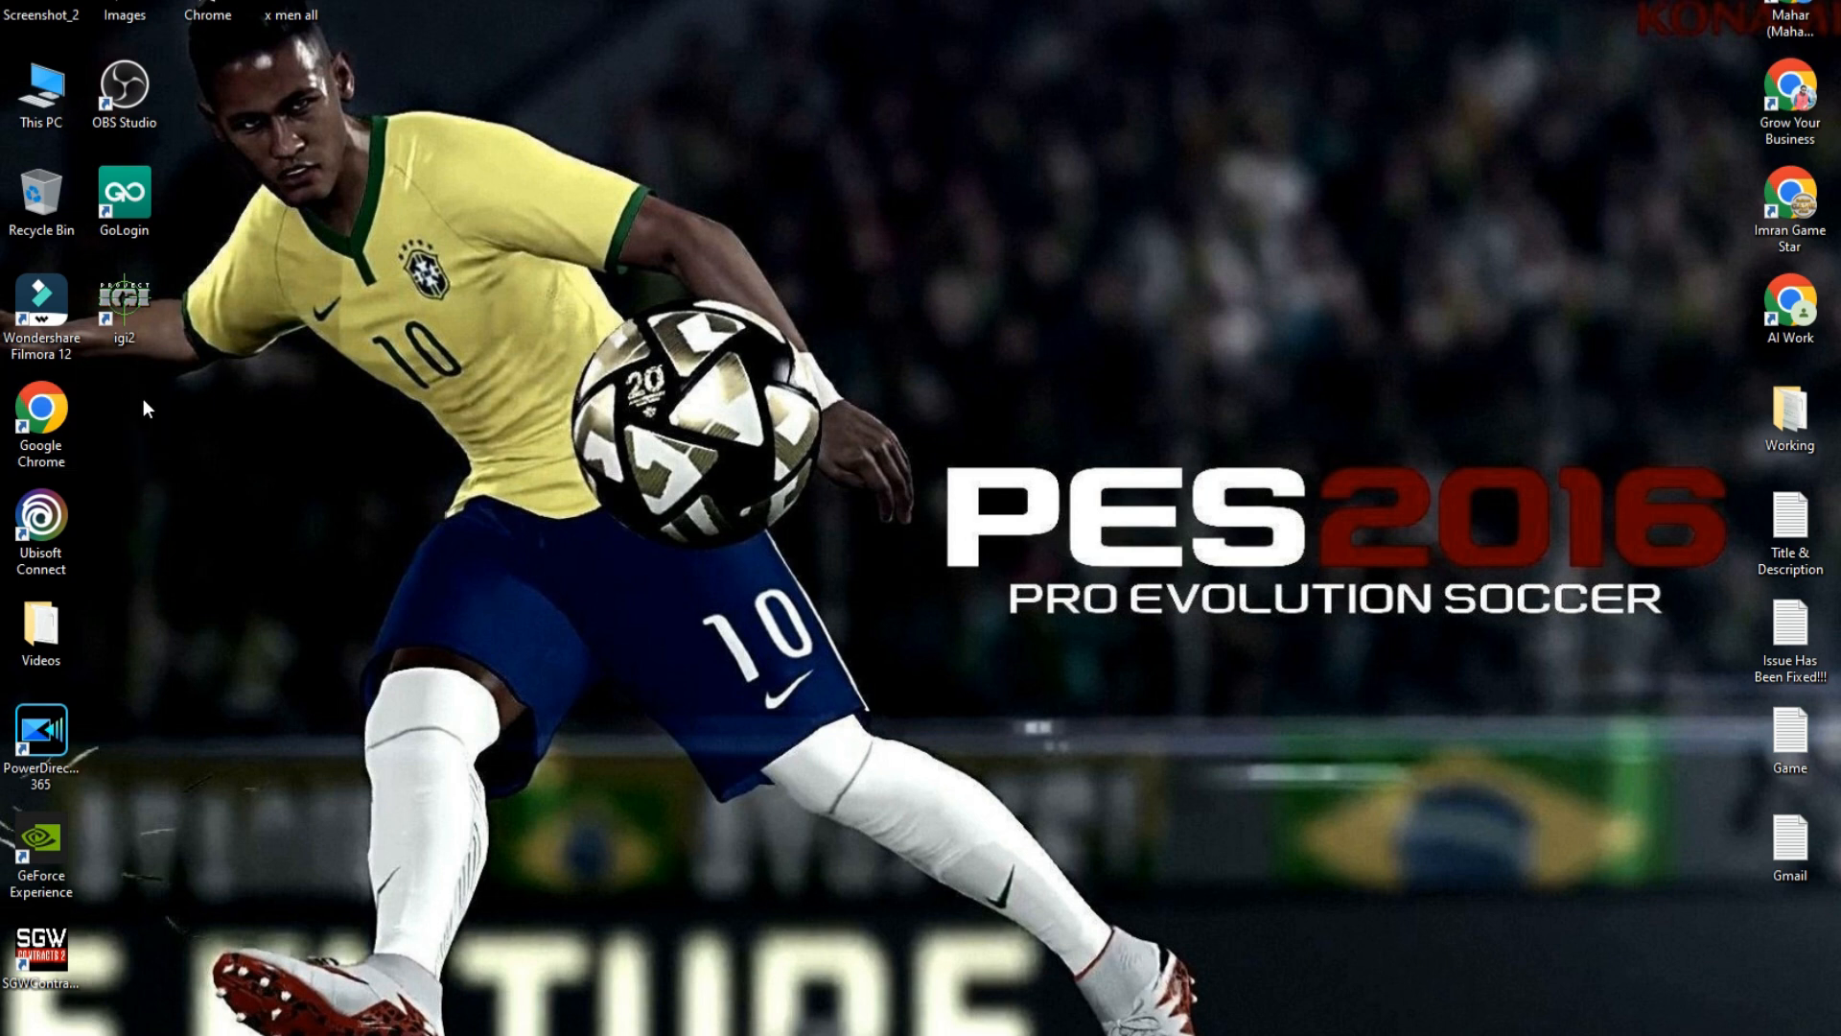
Open the igi2 shortcut's file location, D:\Games\IGI2\pc
right_click(125, 305)
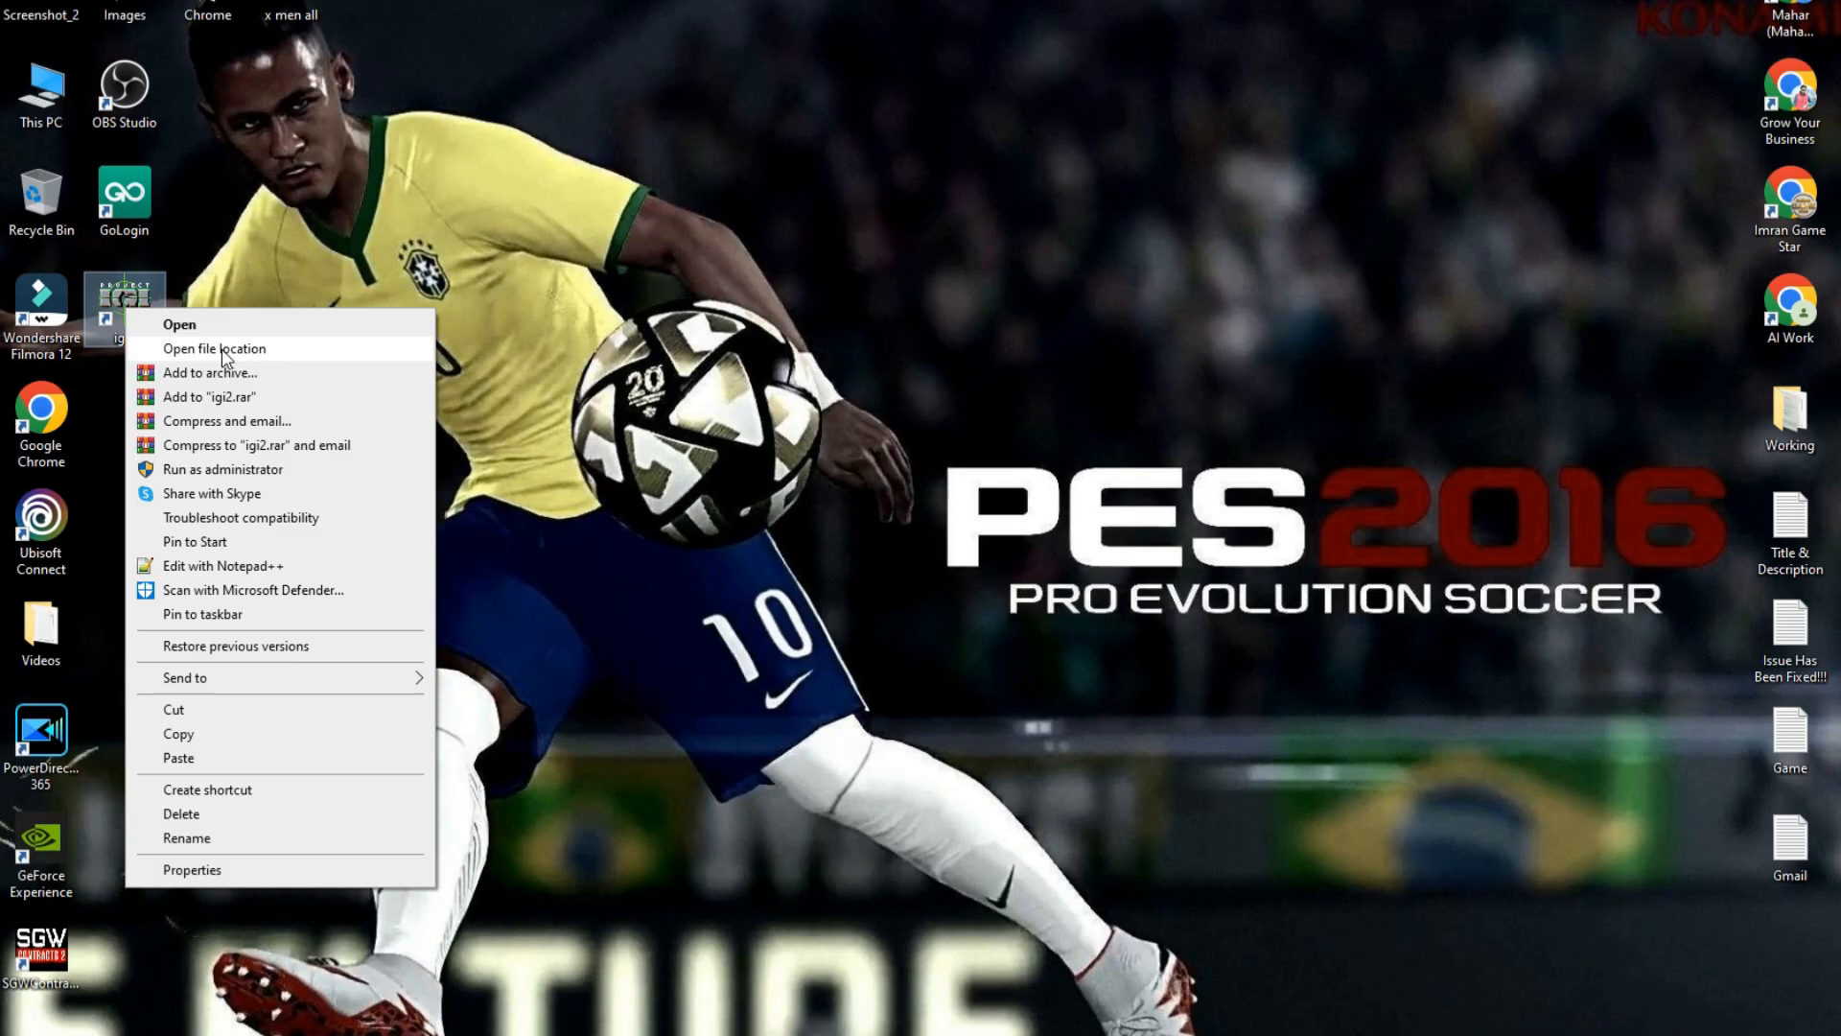
left_click(213, 349)
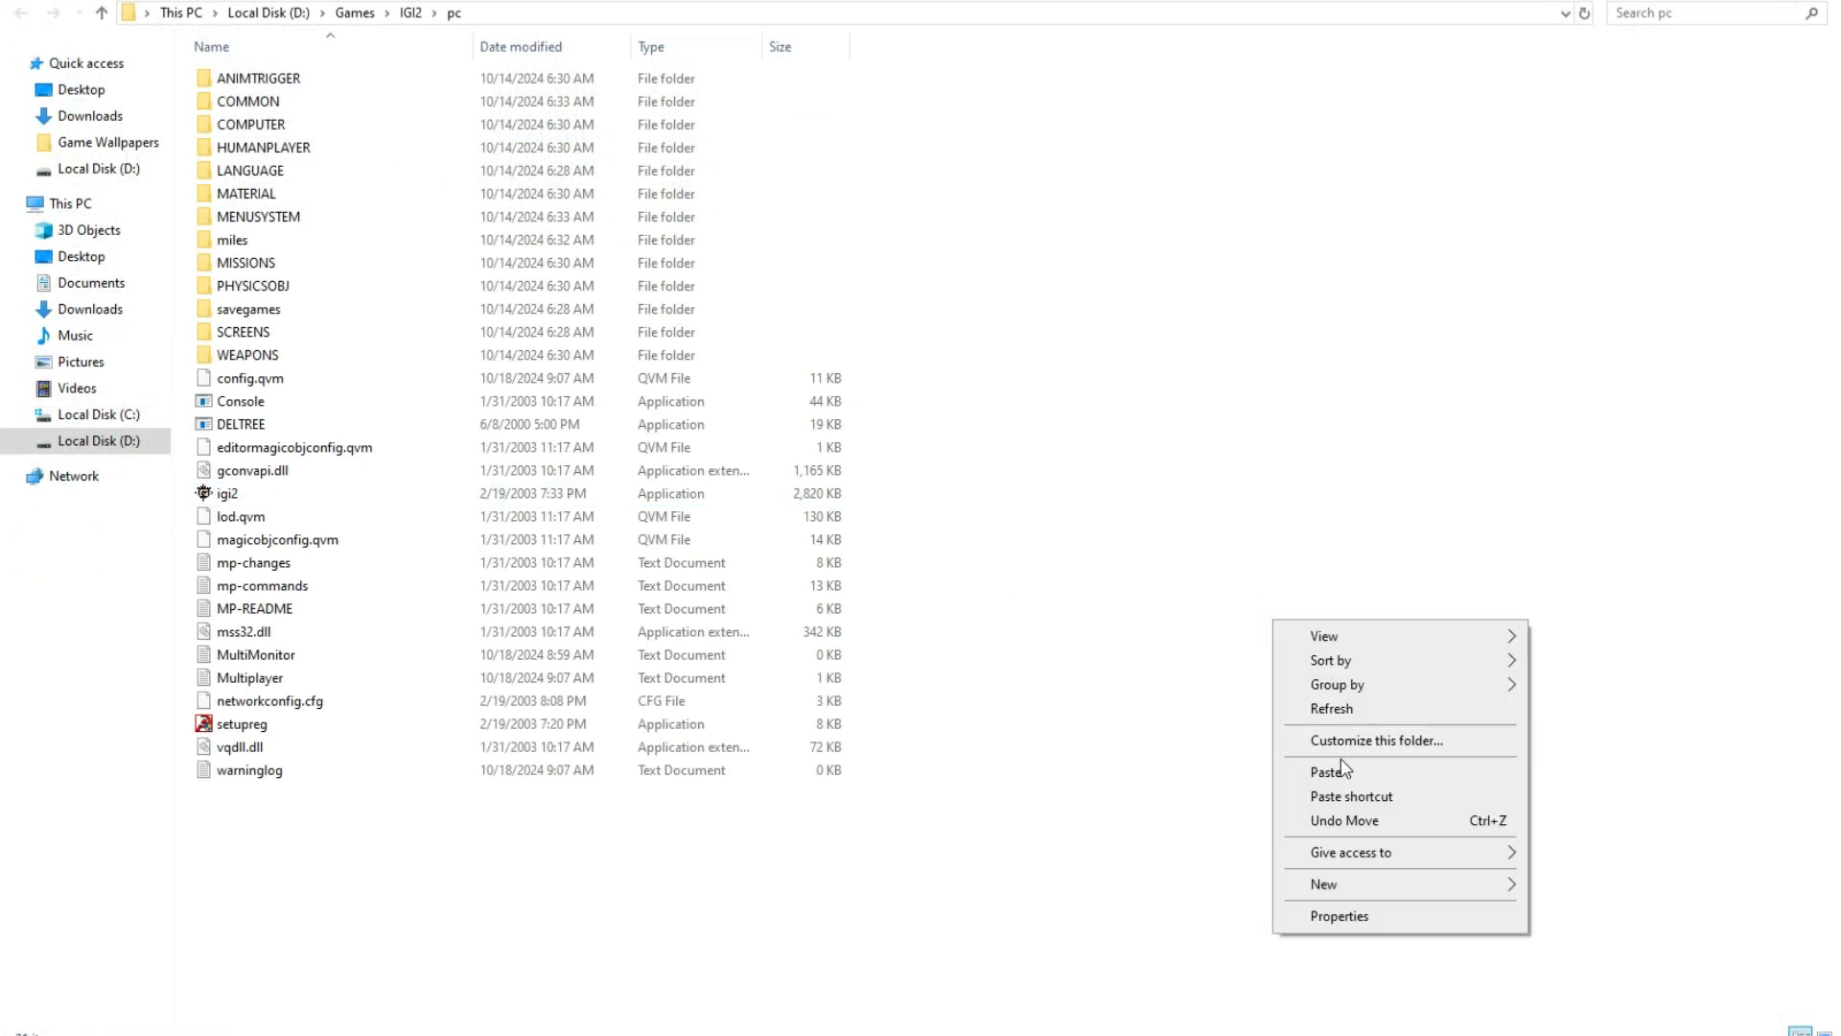
mouse_move(1336, 774)
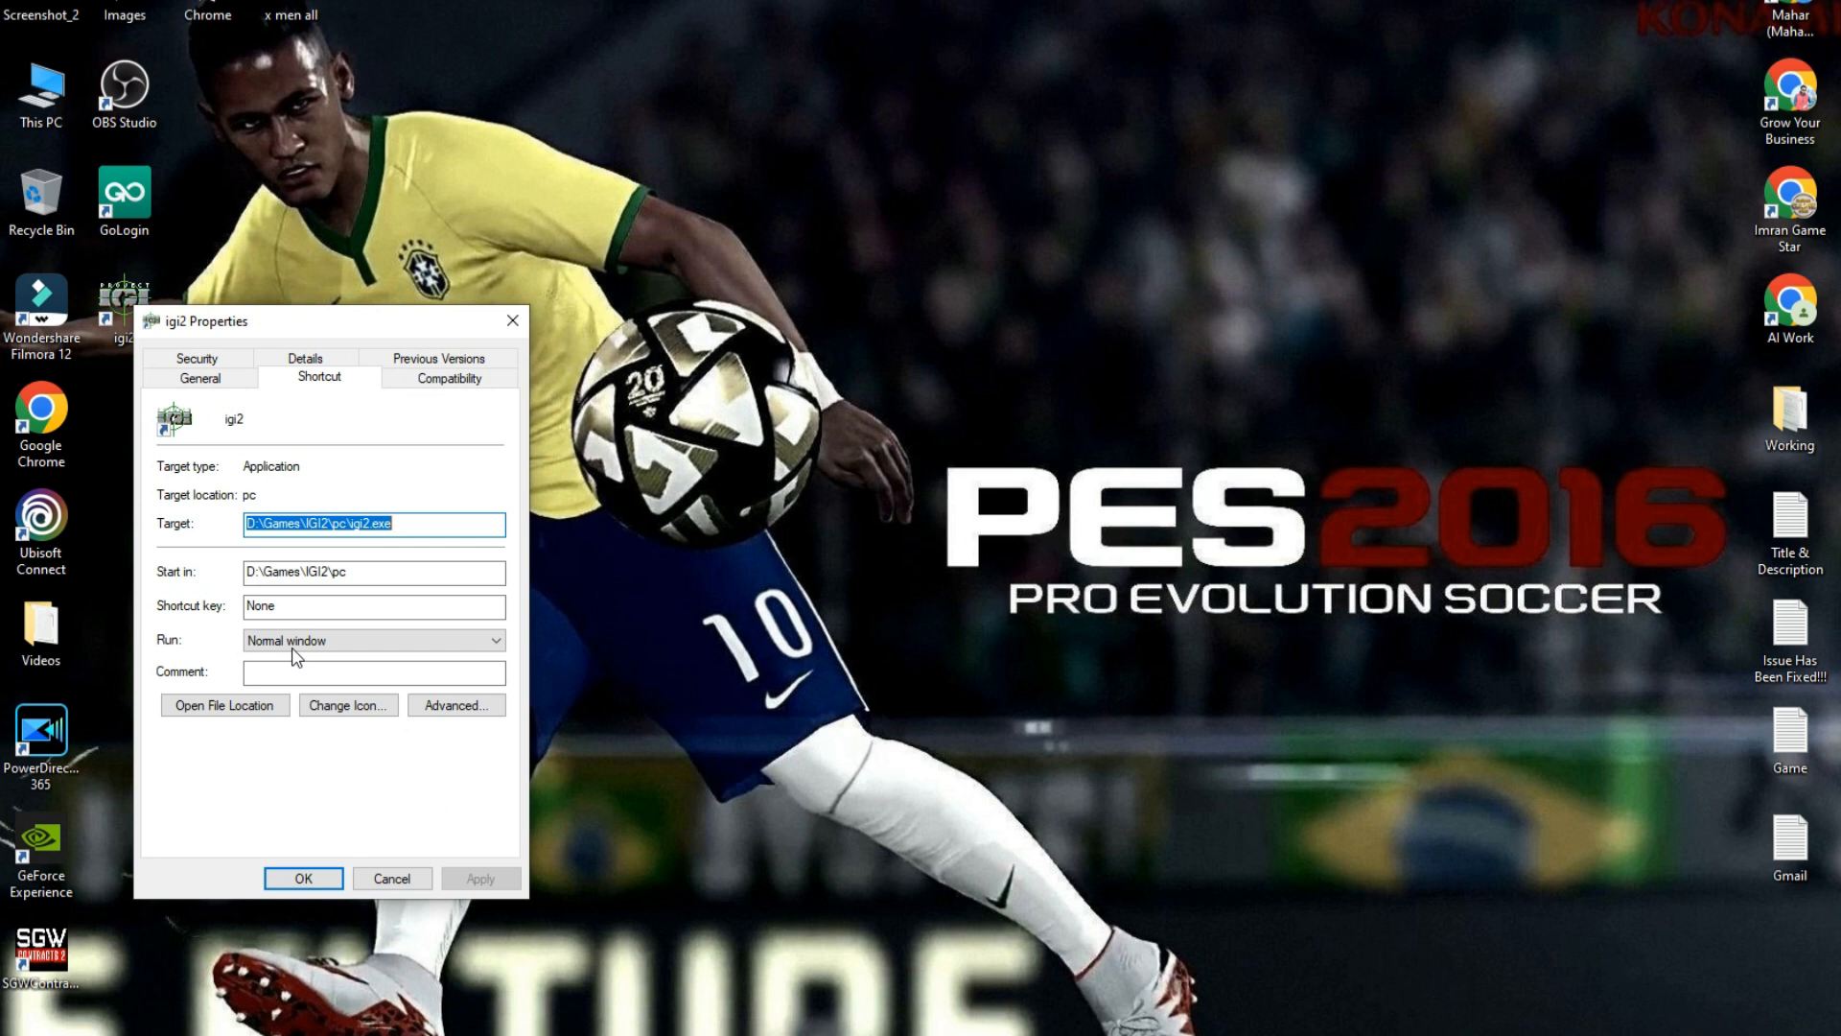
Enable Windows 8 compatibility mode and Run as administrator for the igi2 shortcut
left_click(448, 378)
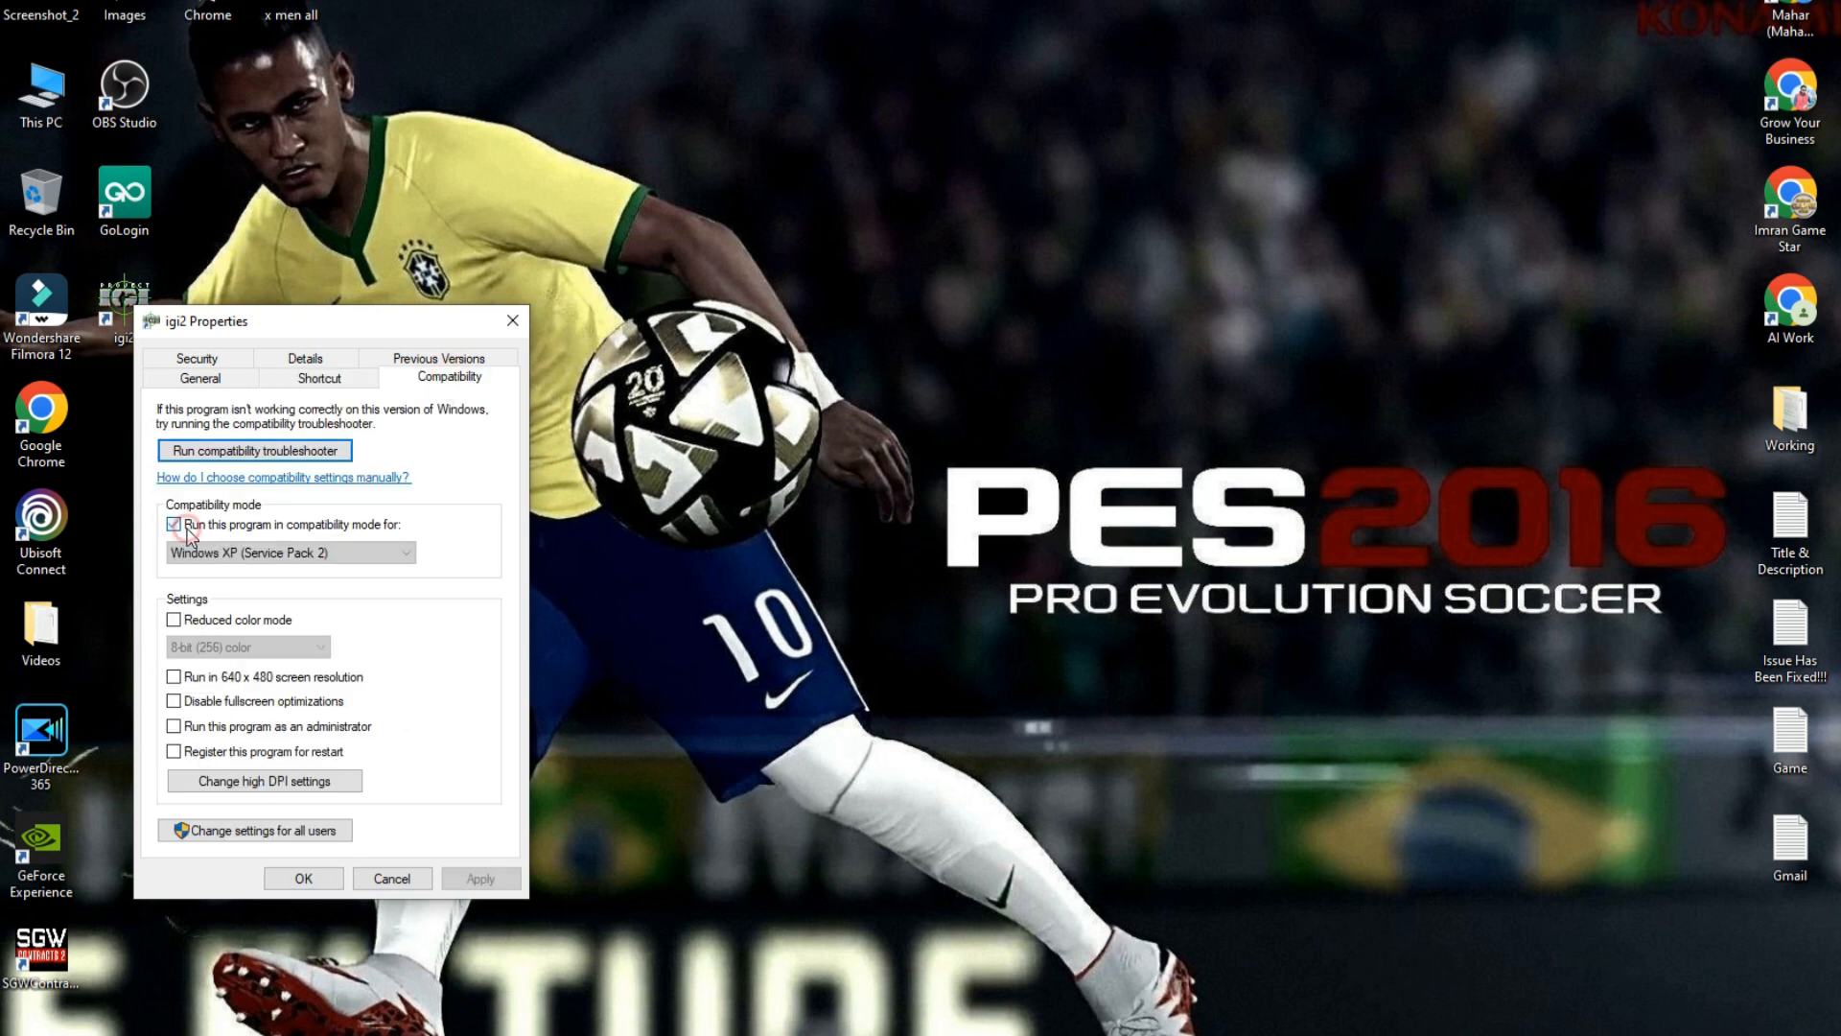
left_click(287, 552)
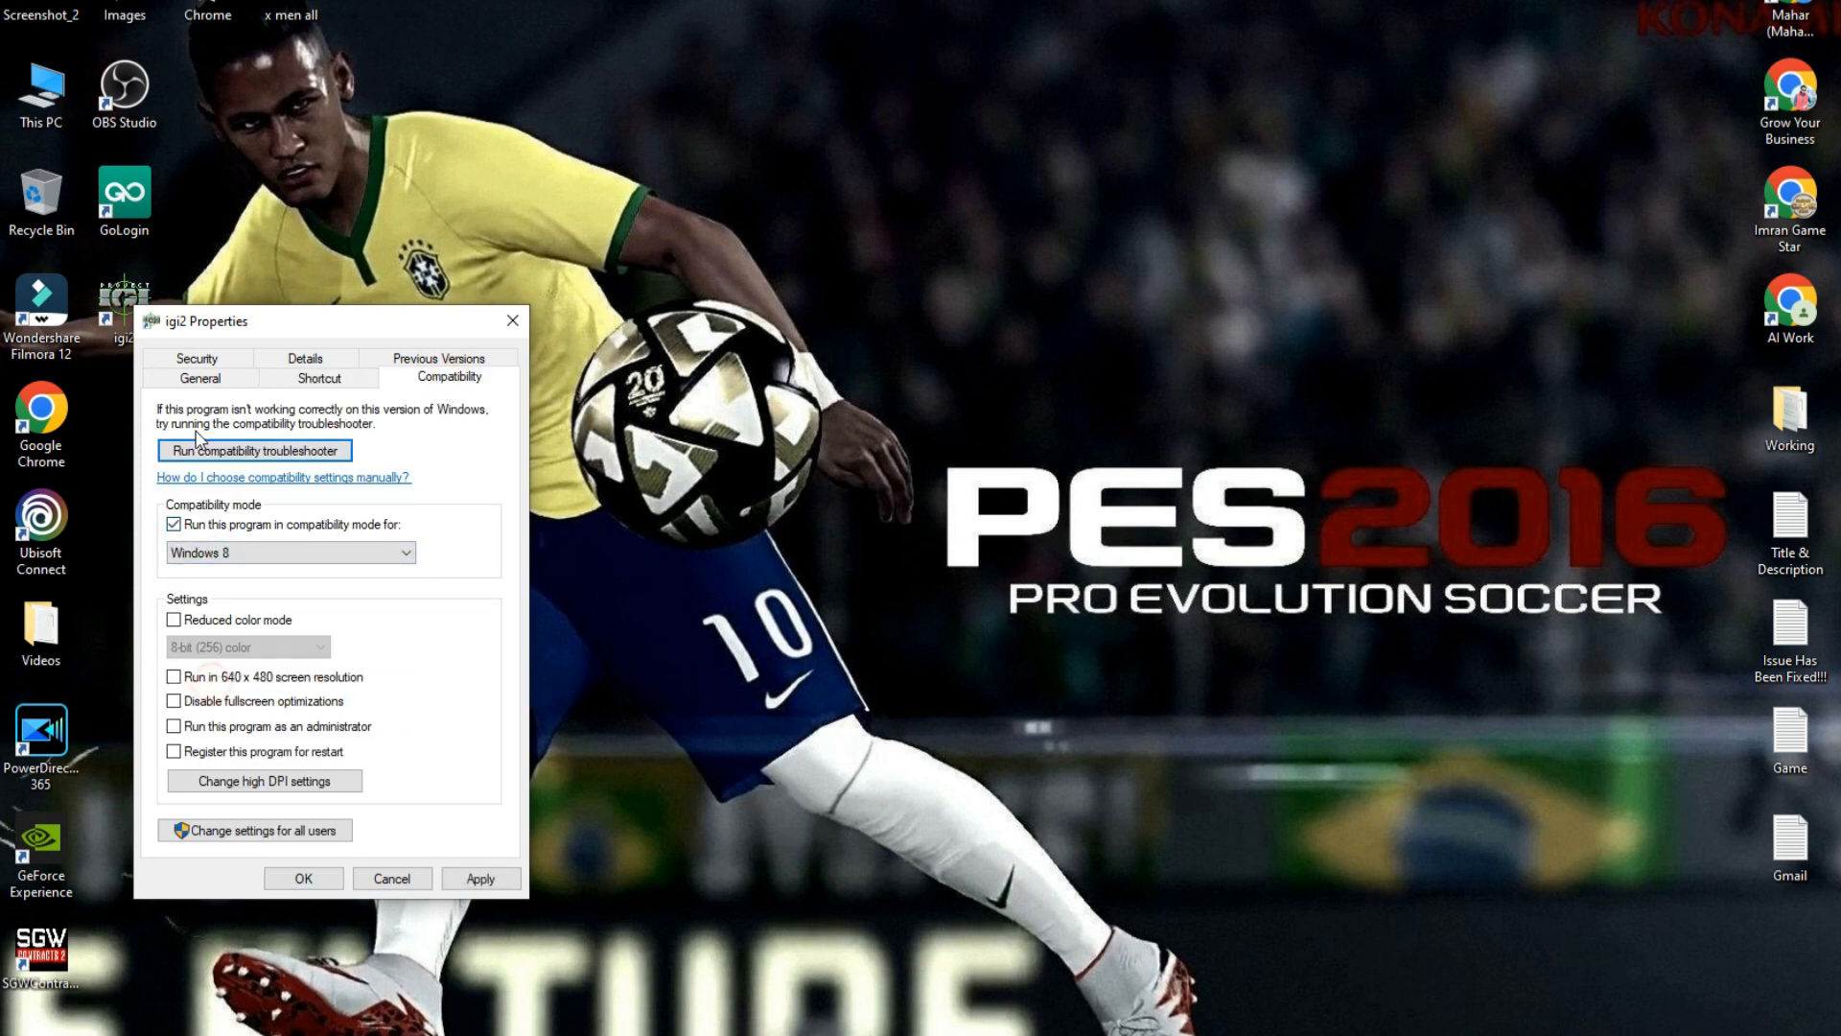
left_click(172, 726)
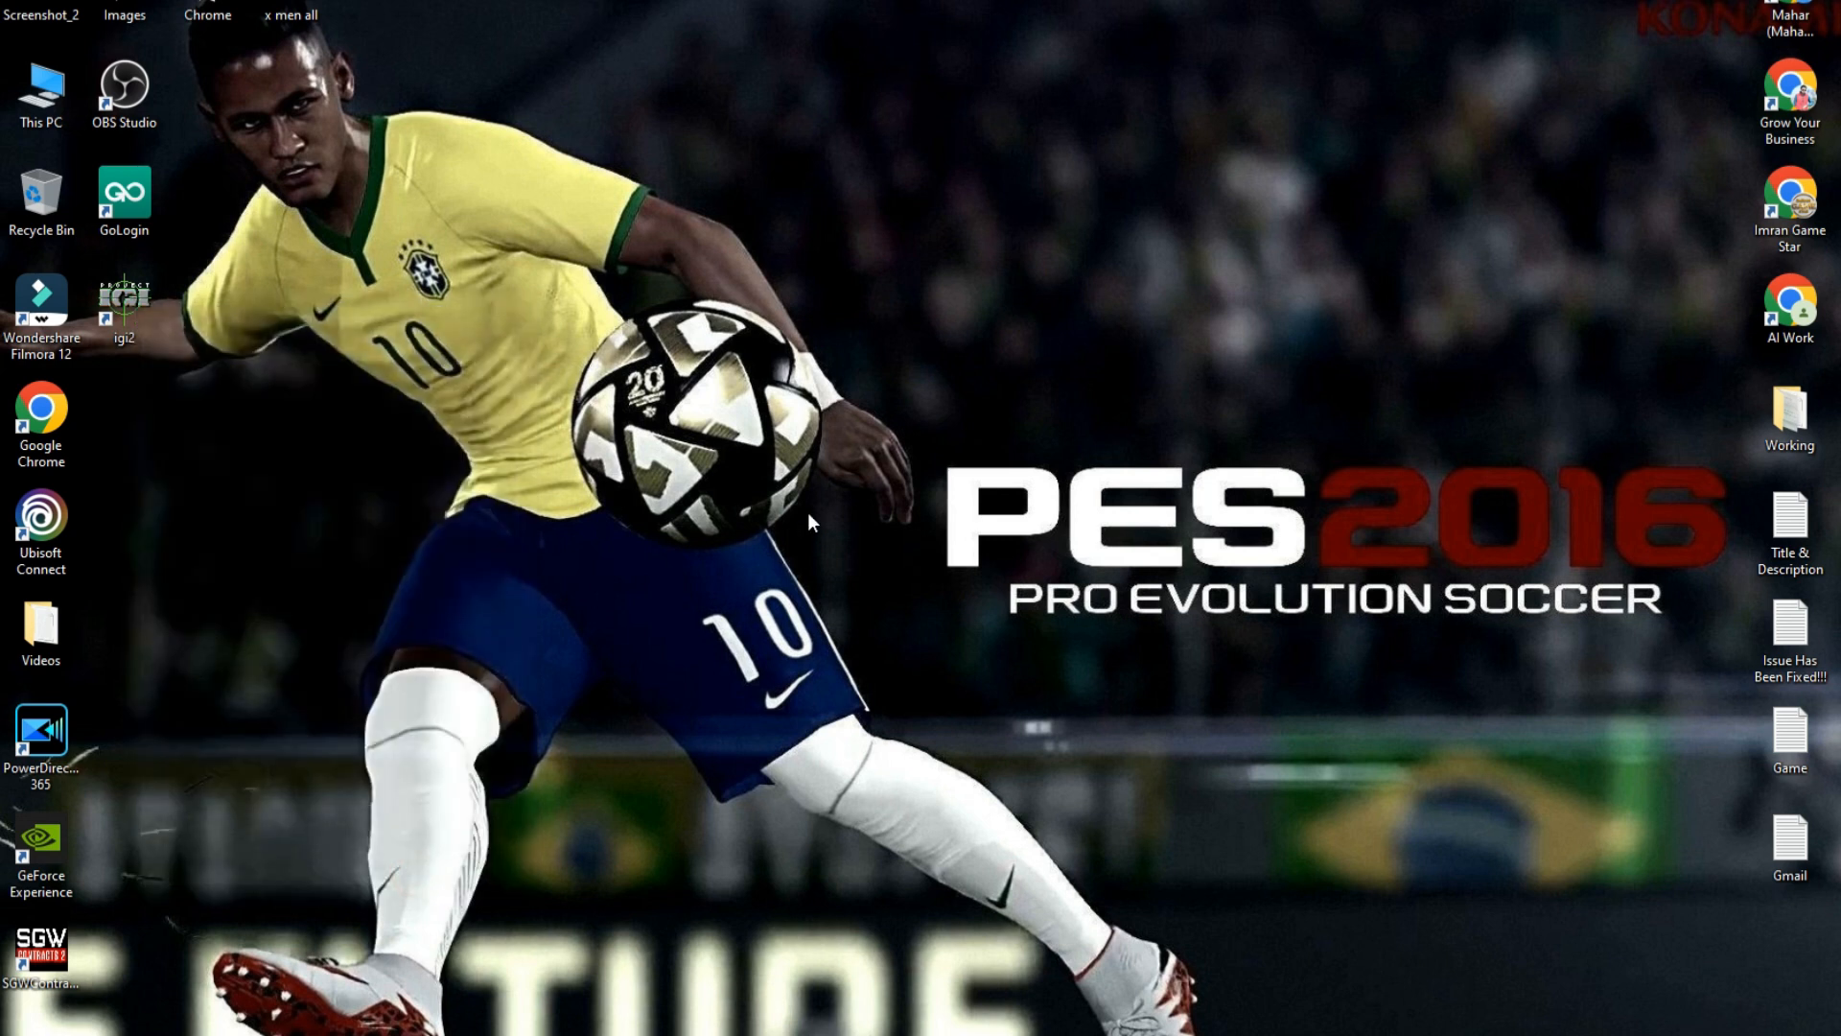
mouse_move(770, 619)
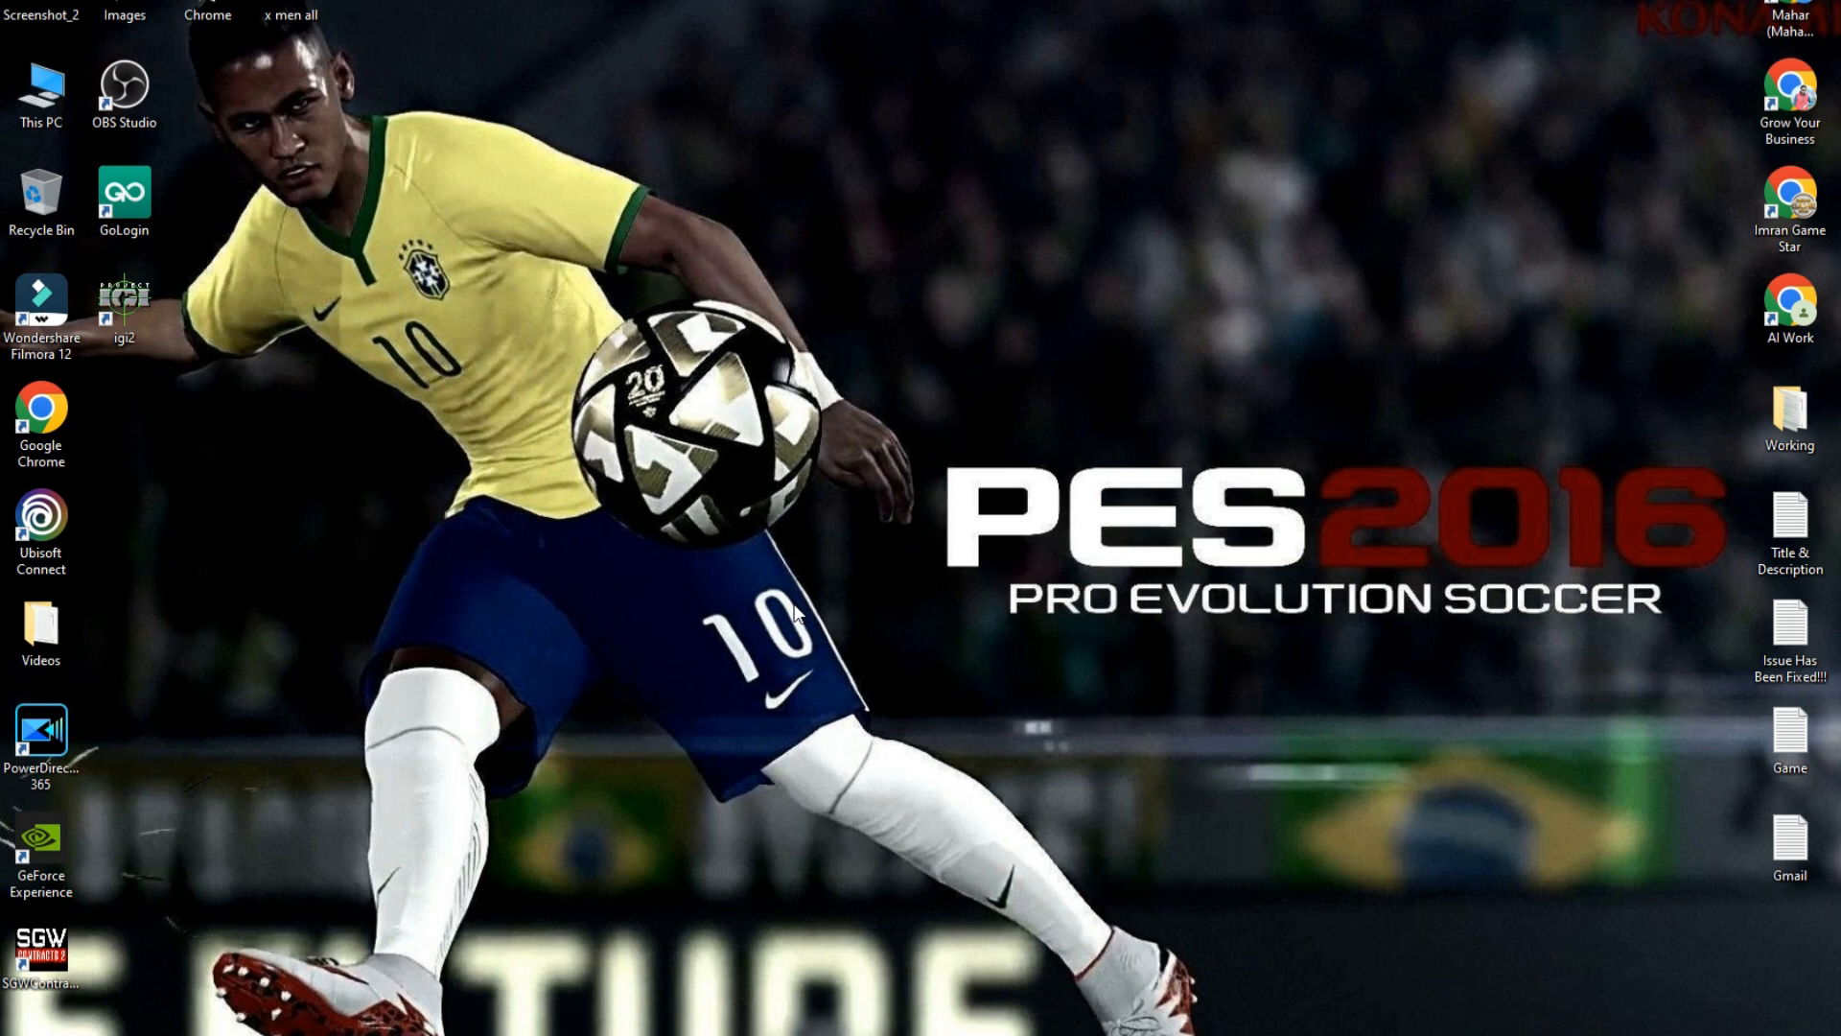